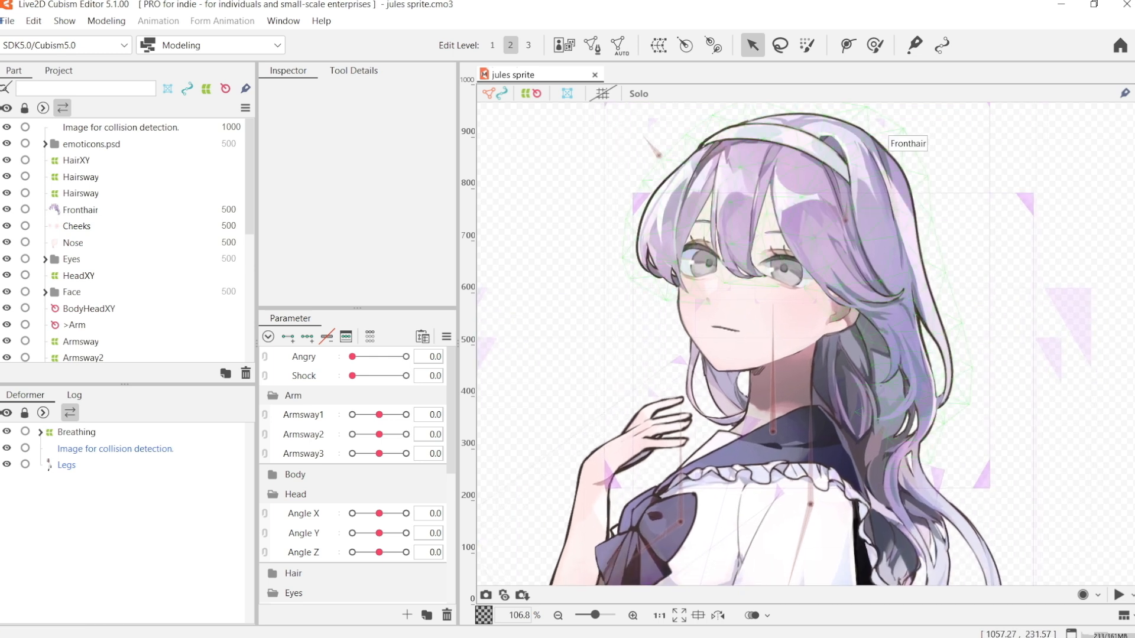
# Create a new animation file targeting SDK (Others) via File > New > Animation
pyautogui.click(8, 20)
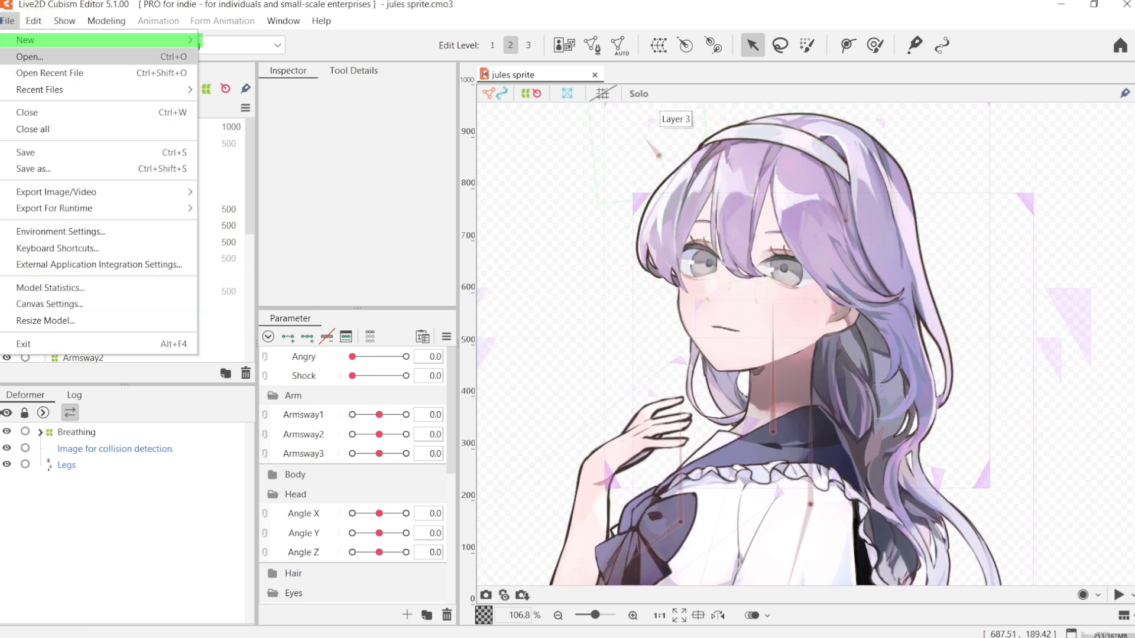
pyautogui.click(29, 57)
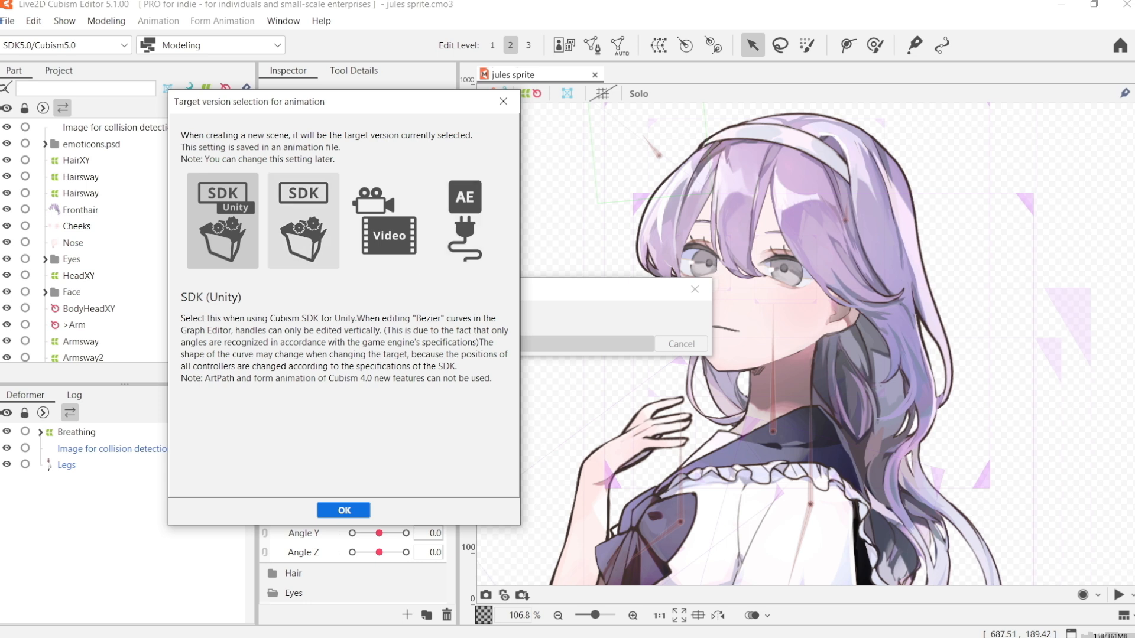
pyautogui.click(303, 222)
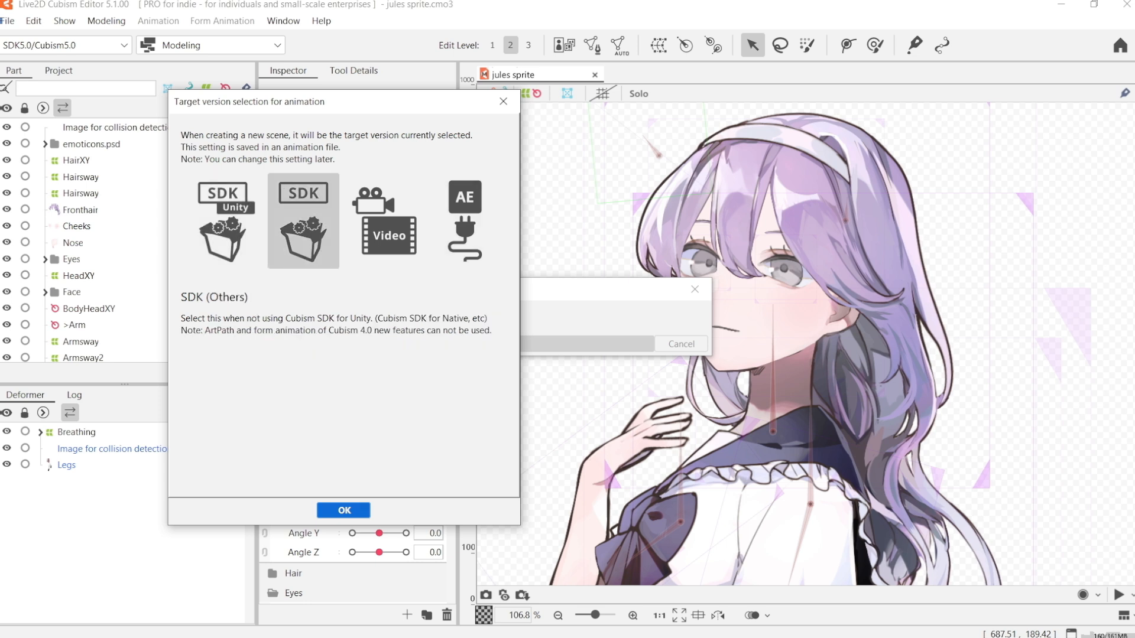
pyautogui.click(343, 510)
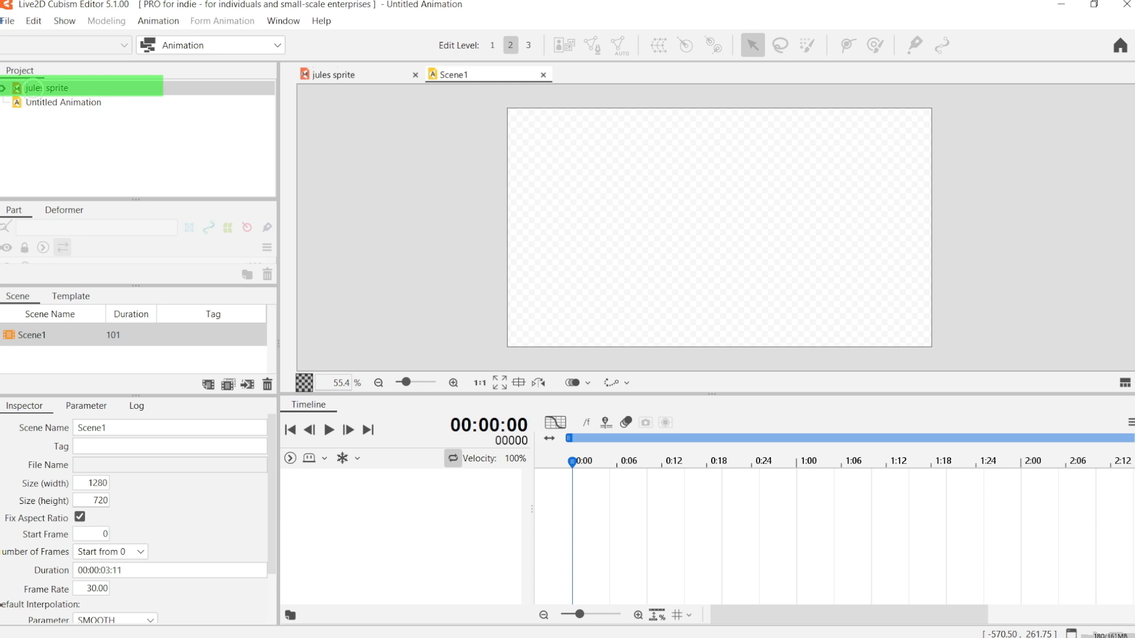
# Add the jules sprite model from the Project panel into Scene1
pyautogui.click(46, 87)
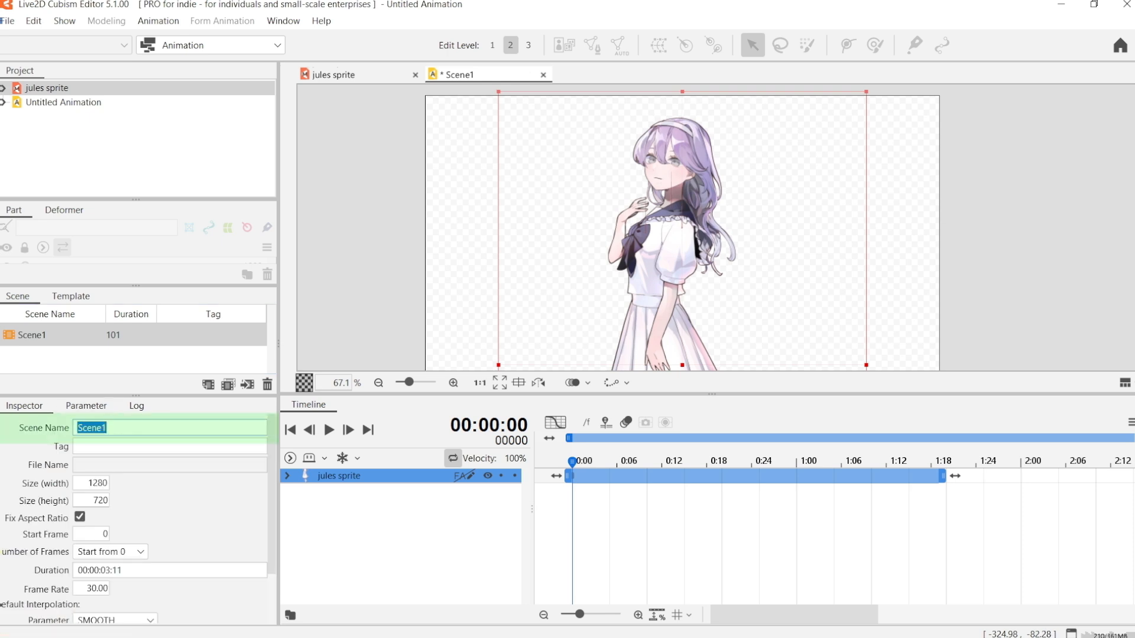
# Name the scene Idle, set frame rate 60.00 and extend its duration to 5:58
pyautogui.write('Idle')
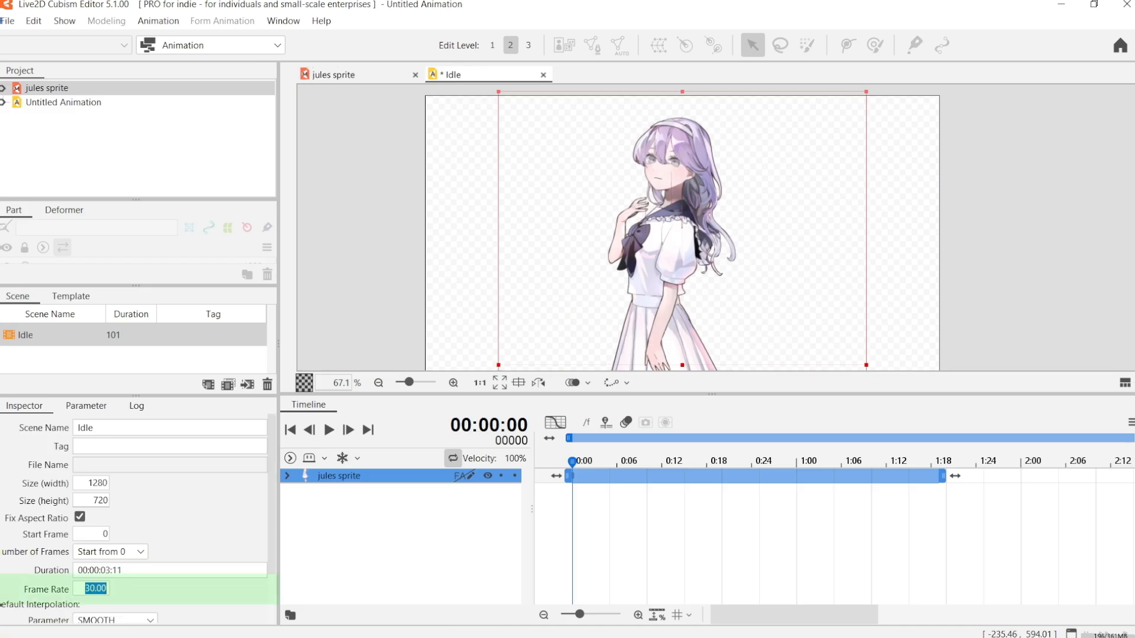
pyautogui.write('60.00')
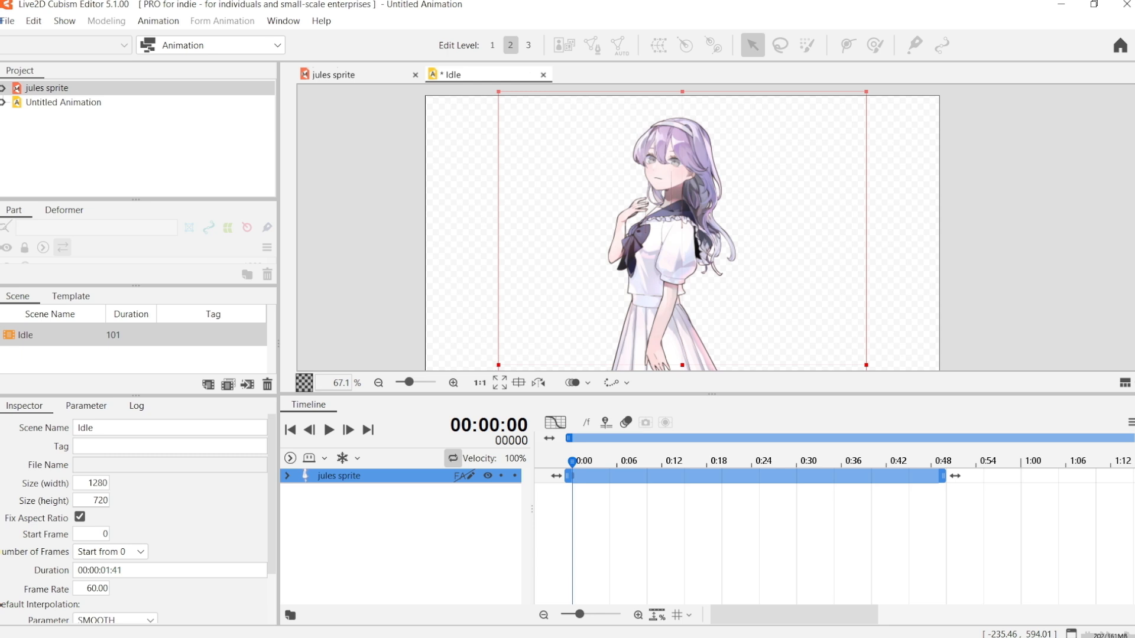
pyautogui.click(288, 475)
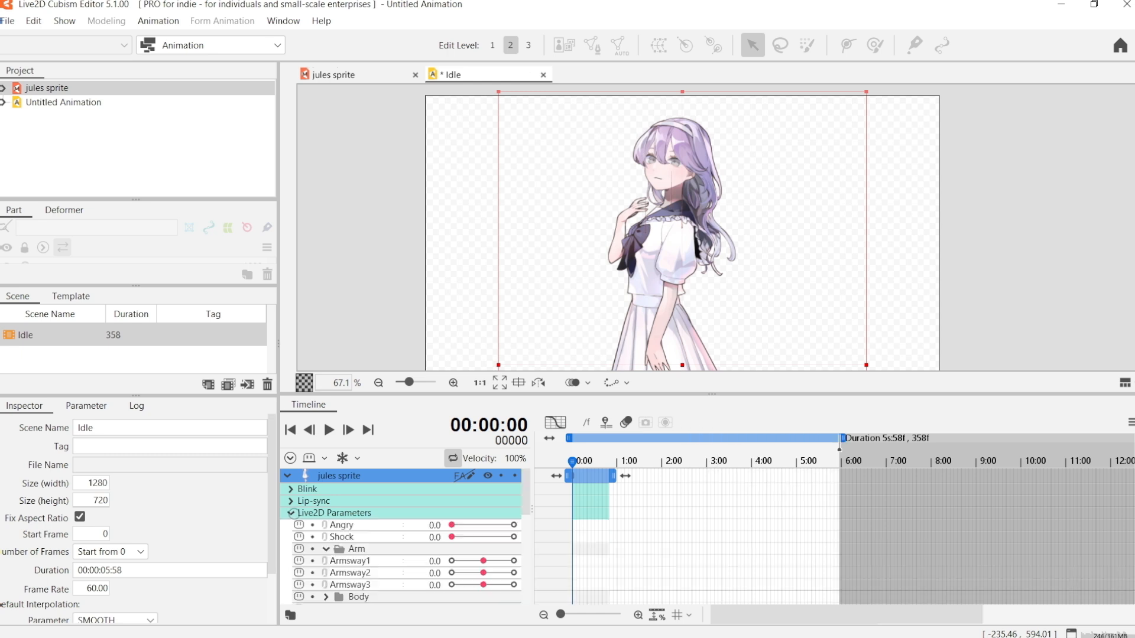
pyautogui.scroll(-3)
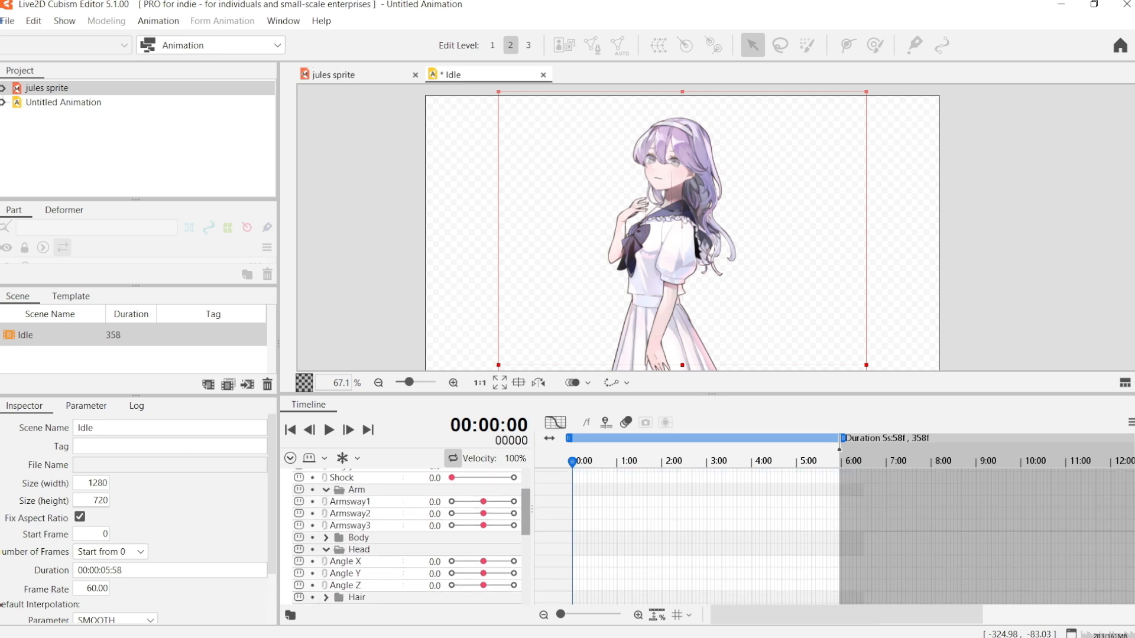
pyautogui.scroll(-3)
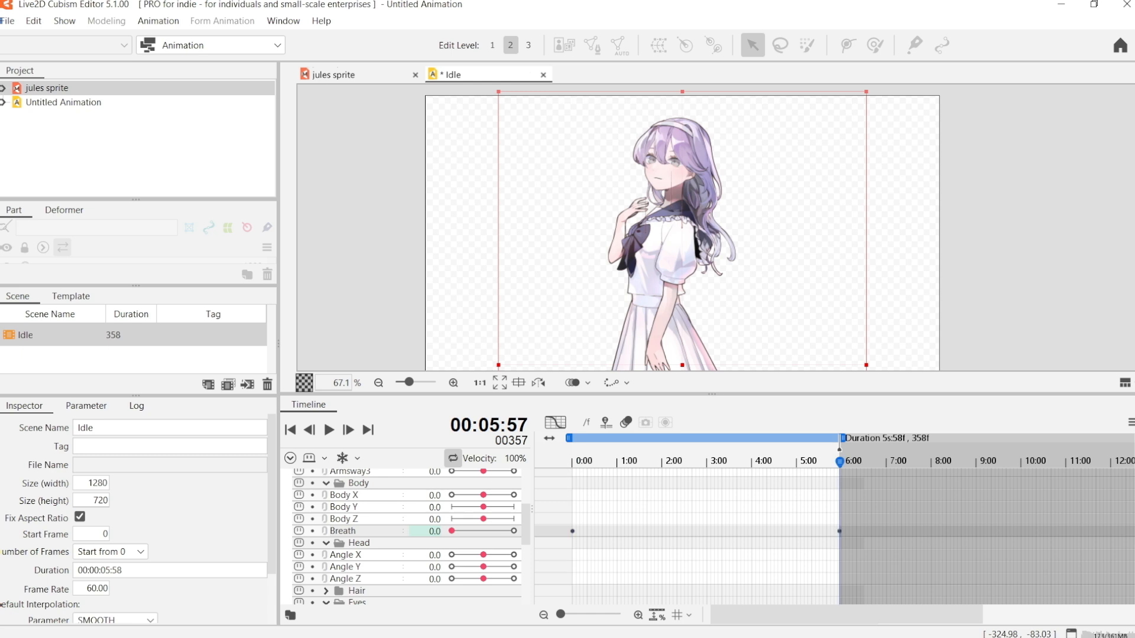
# Key Breath at 0, 1:22, 4:15 and scene end with alternating values, then preview playback
pyautogui.click(632, 461)
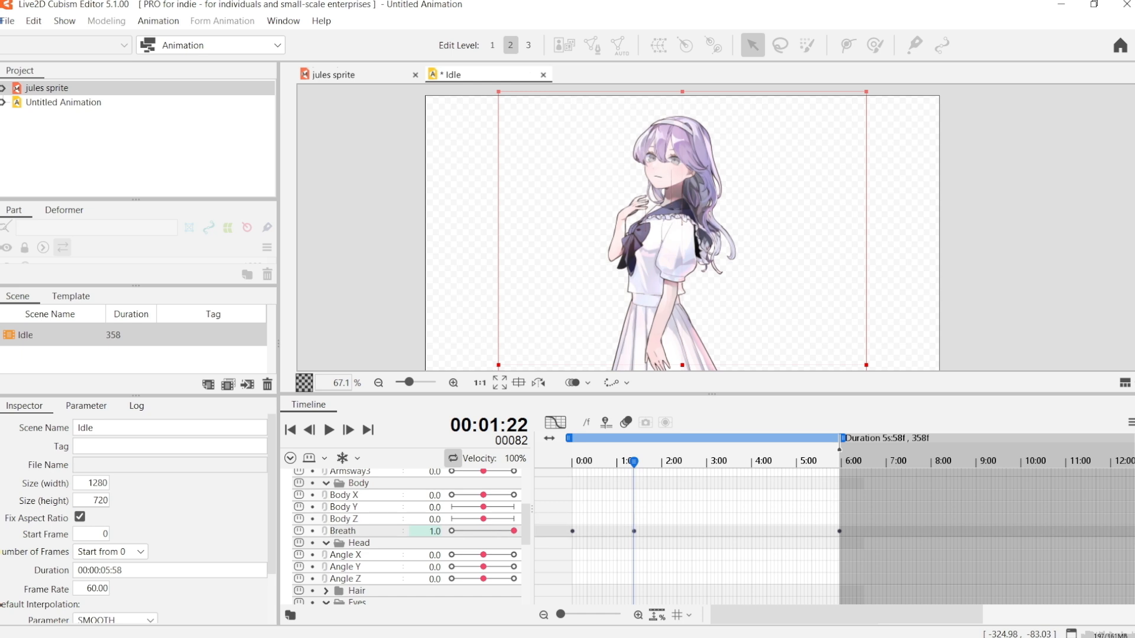
pyautogui.click(696, 461)
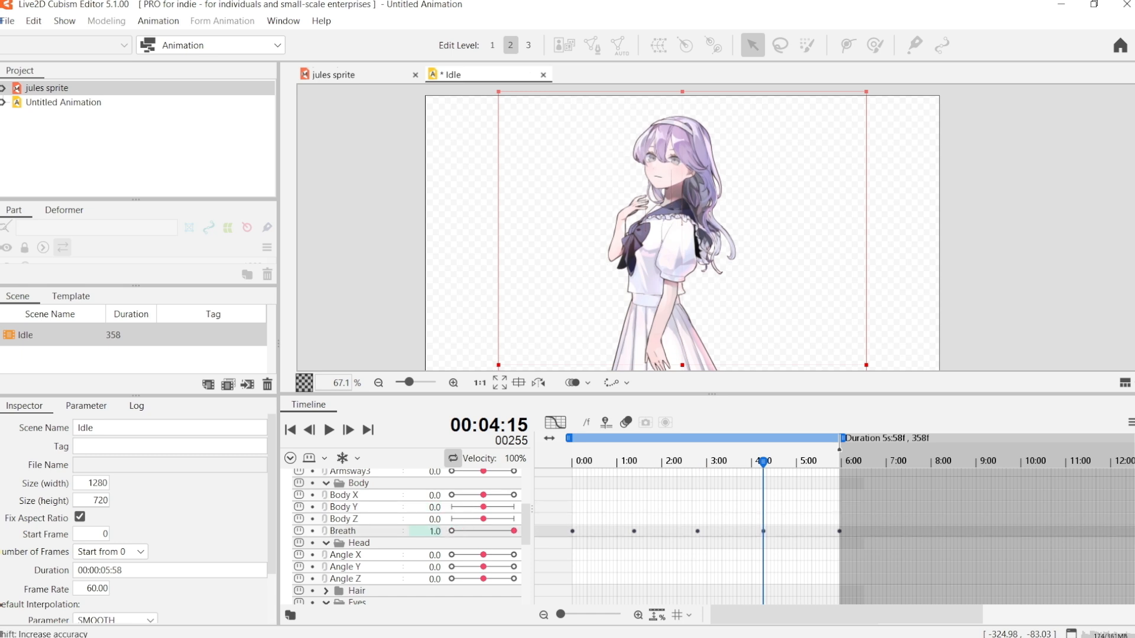
pyautogui.click(328, 429)
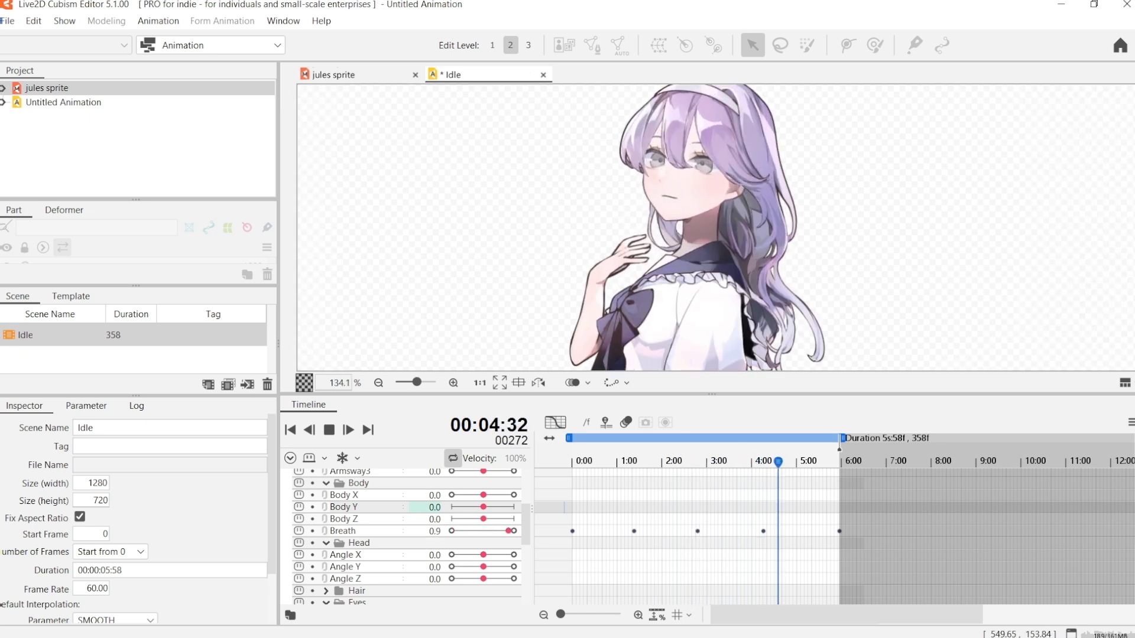
pyautogui.click(599, 462)
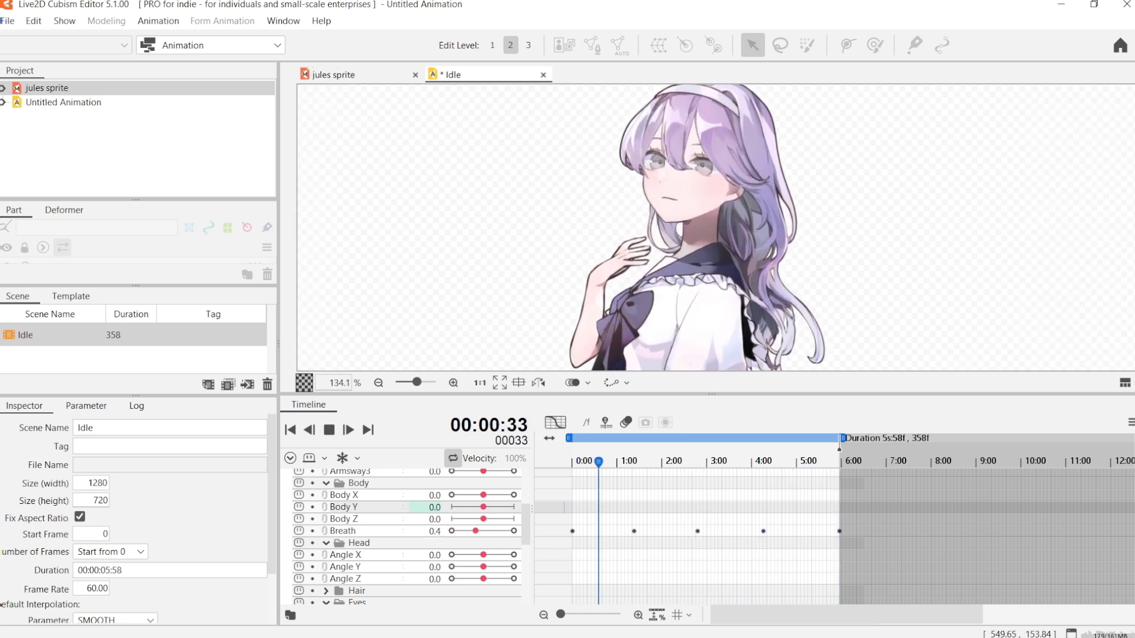
pyautogui.click(689, 461)
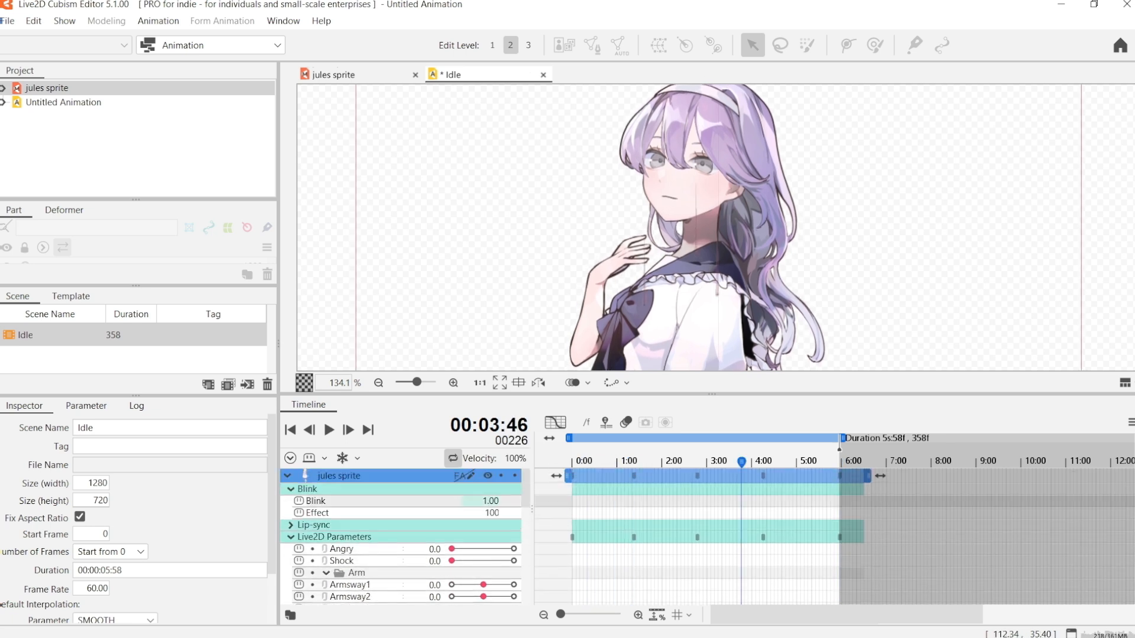
# Add Blink keyframes around 4:54 and 5:00 near the five-second mark
pyautogui.click(327, 429)
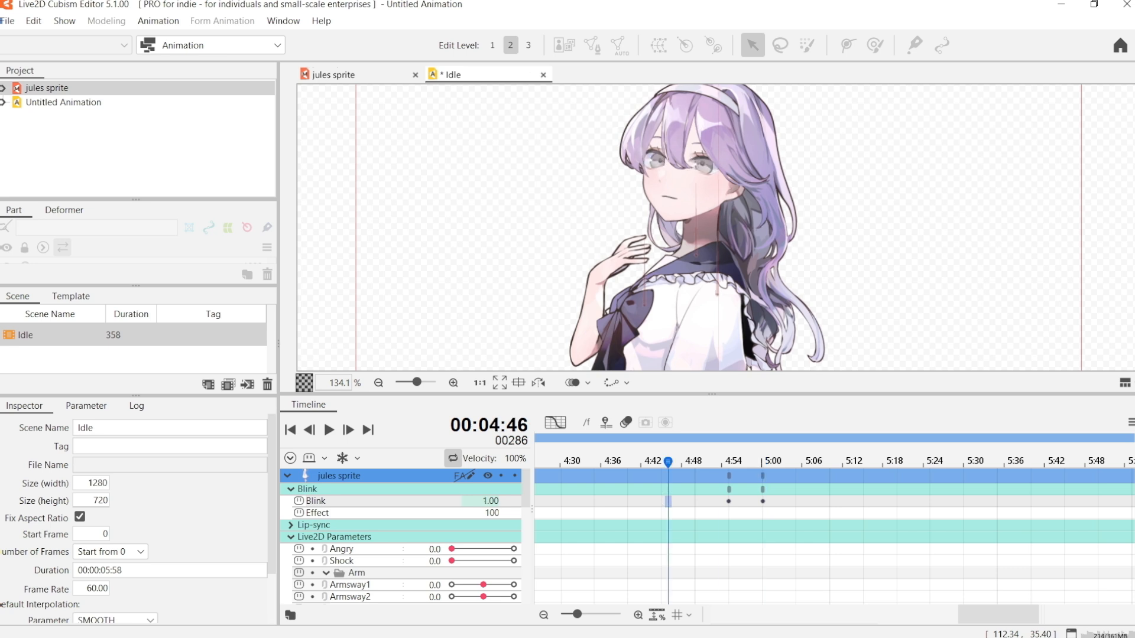
pyautogui.click(327, 429)
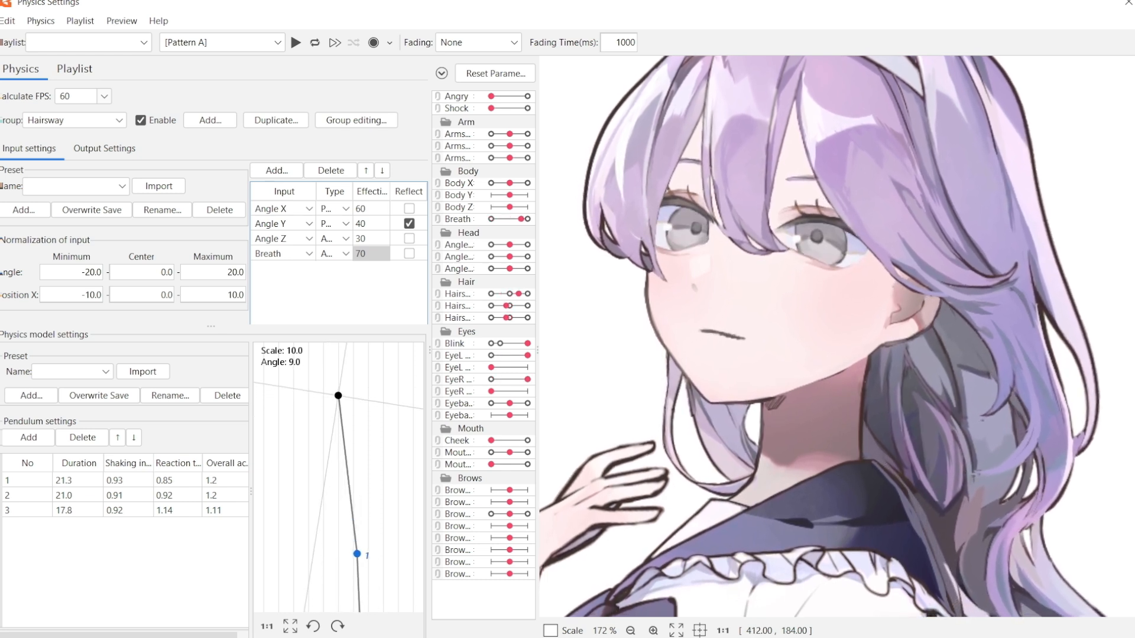
# Swing the character in Physics Settings to test the Hairsway group with Breath input at 70
pyautogui.moveTo(357, 555); pyautogui.dragTo(334, 555)
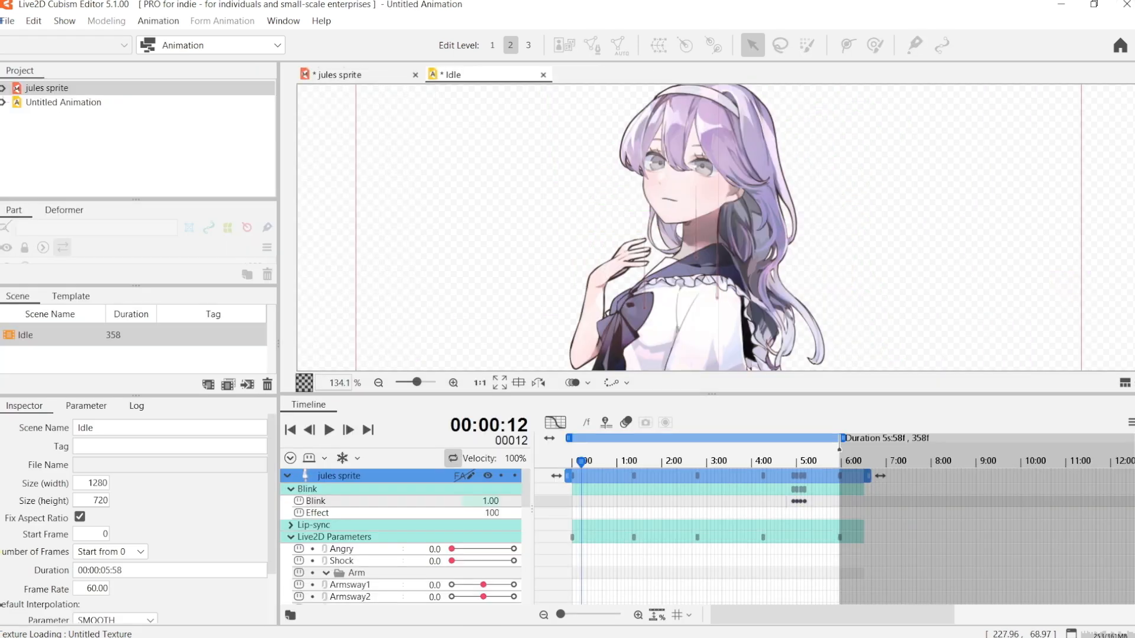
# Bake animation from physics onto Hairsway1, Hairsway2 and Hairsway3 and dismiss the notice
pyautogui.click(157, 20)
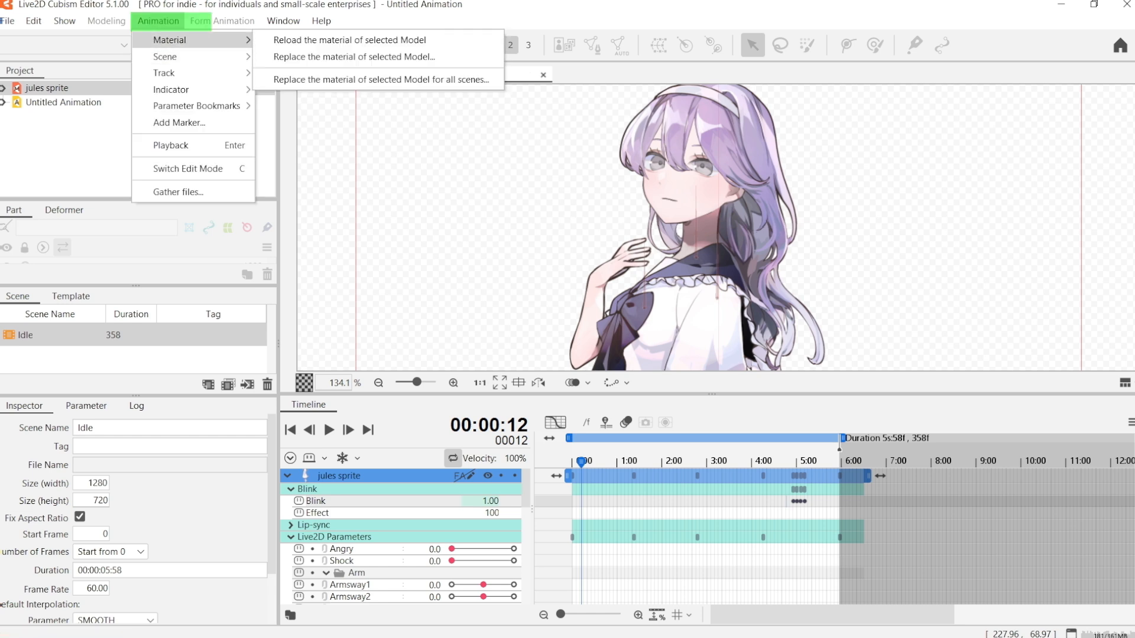
pyautogui.moveTo(164, 72)
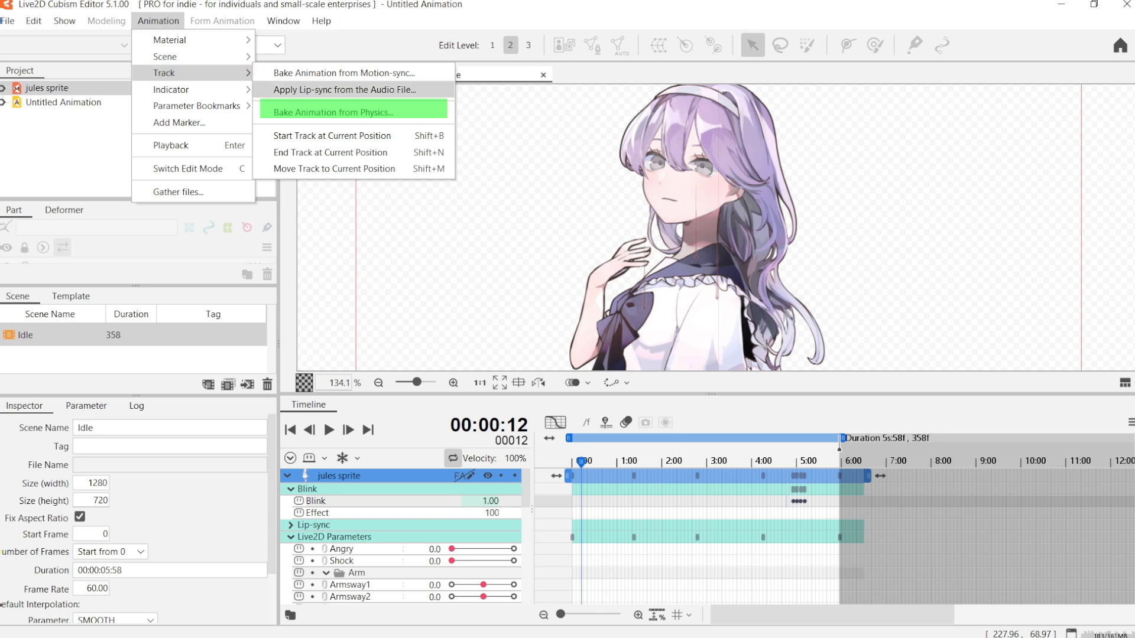
pyautogui.click(352, 113)
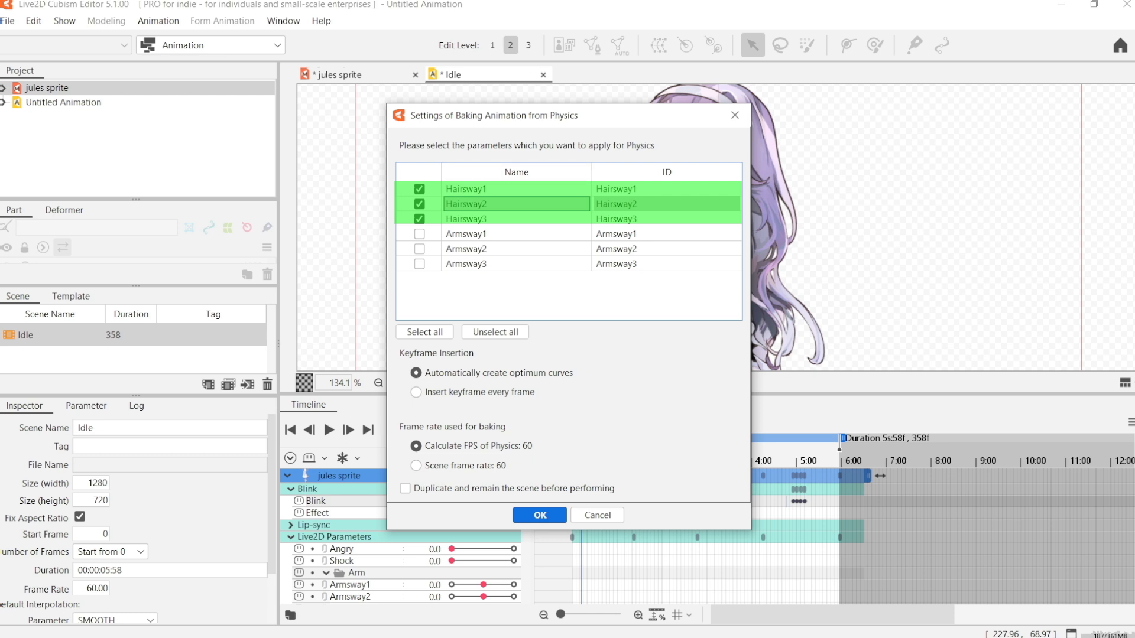
pyautogui.click(539, 514)
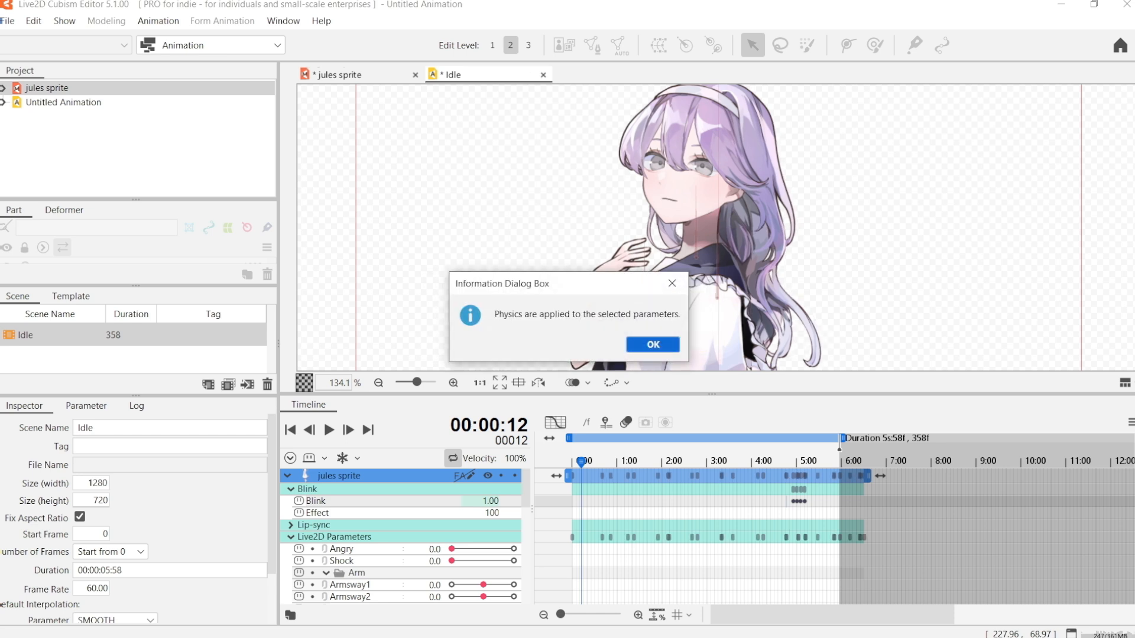
pyautogui.click(650, 344)
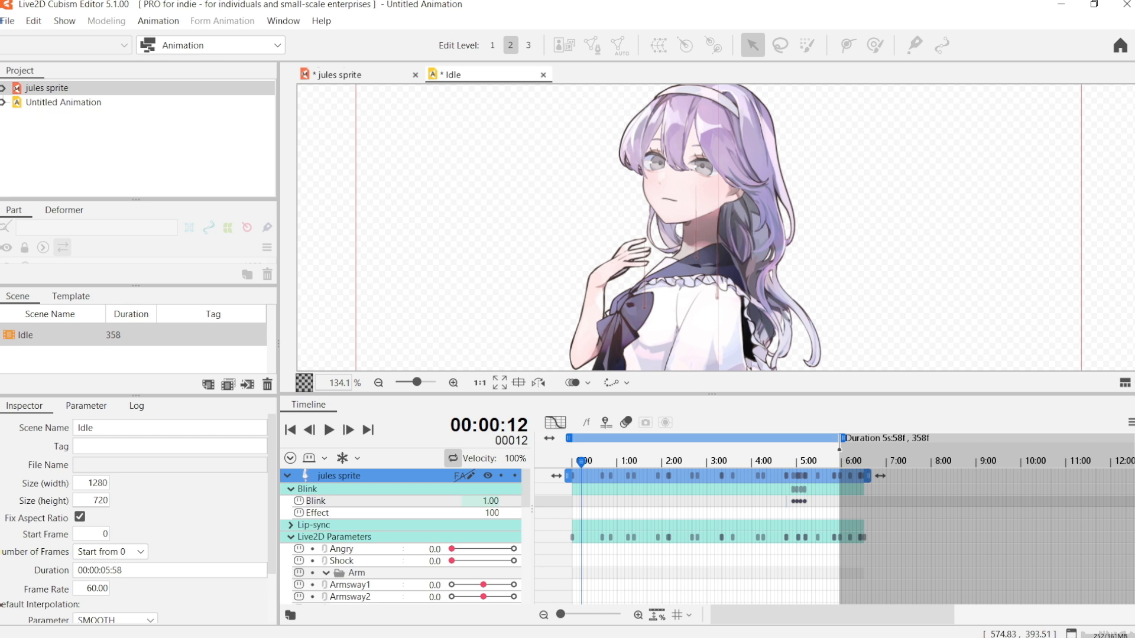
pyautogui.scroll(-3)
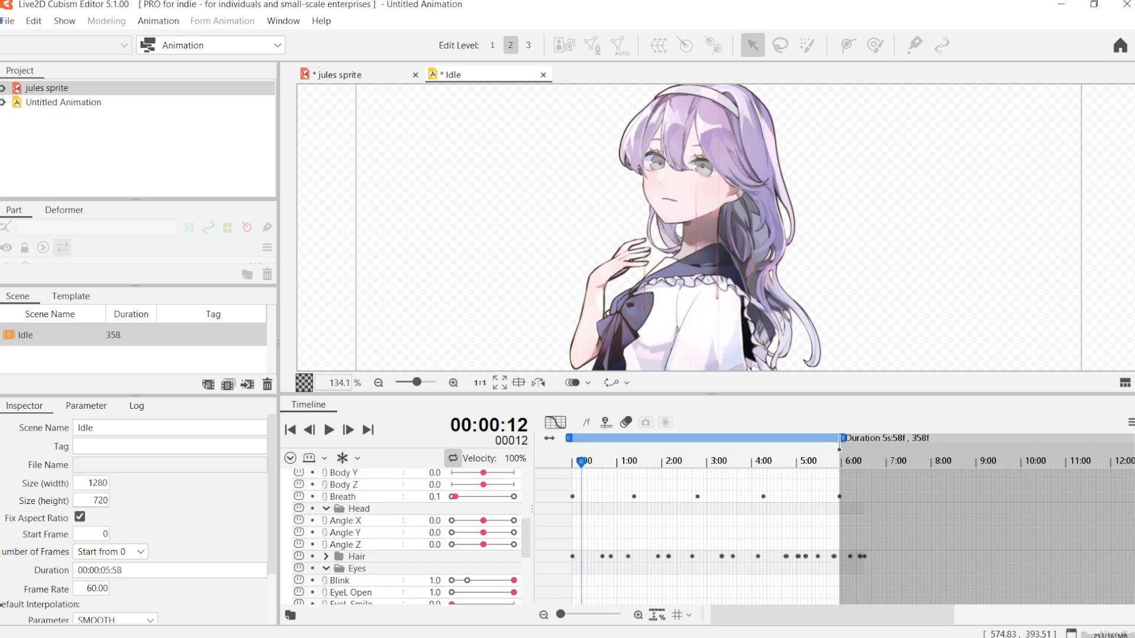
pyautogui.scroll(-3)
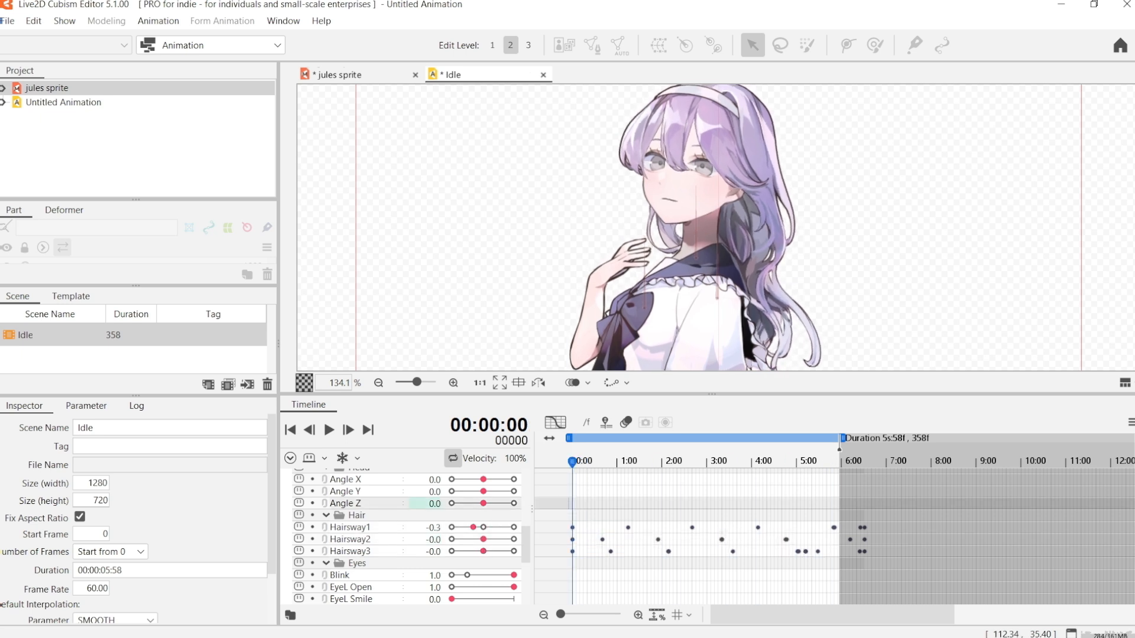
pyautogui.click(328, 429)
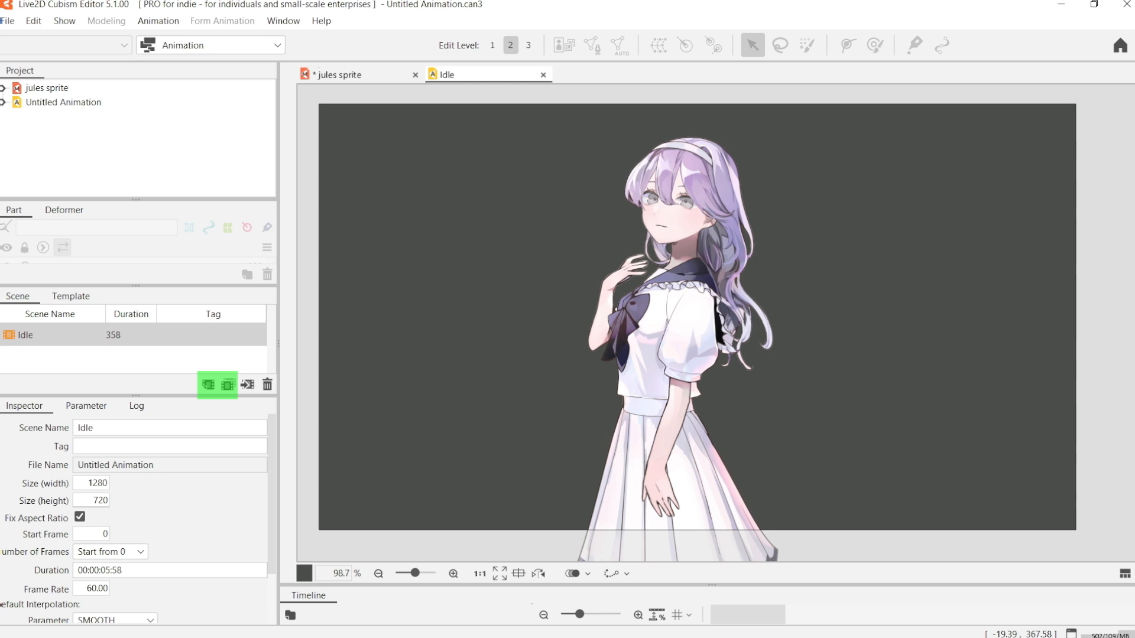
# Copy the Idle scene as IdleTalk and confirm the new 358-frame copy
pyautogui.click(228, 384)
pyautogui.write('IdleTa')
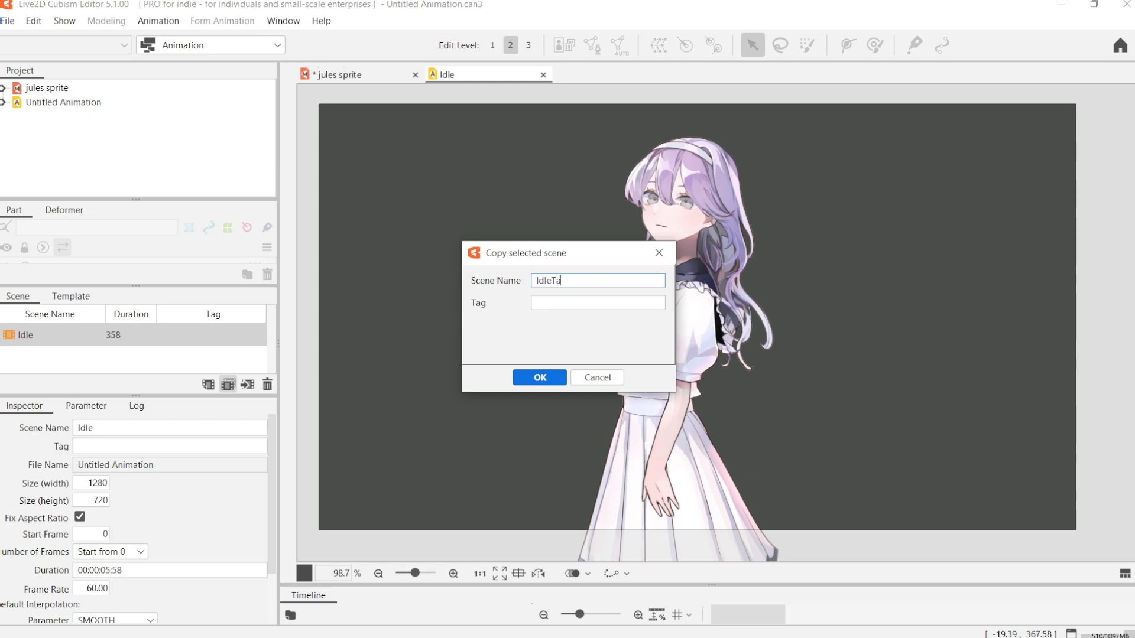
pyautogui.write('lk')
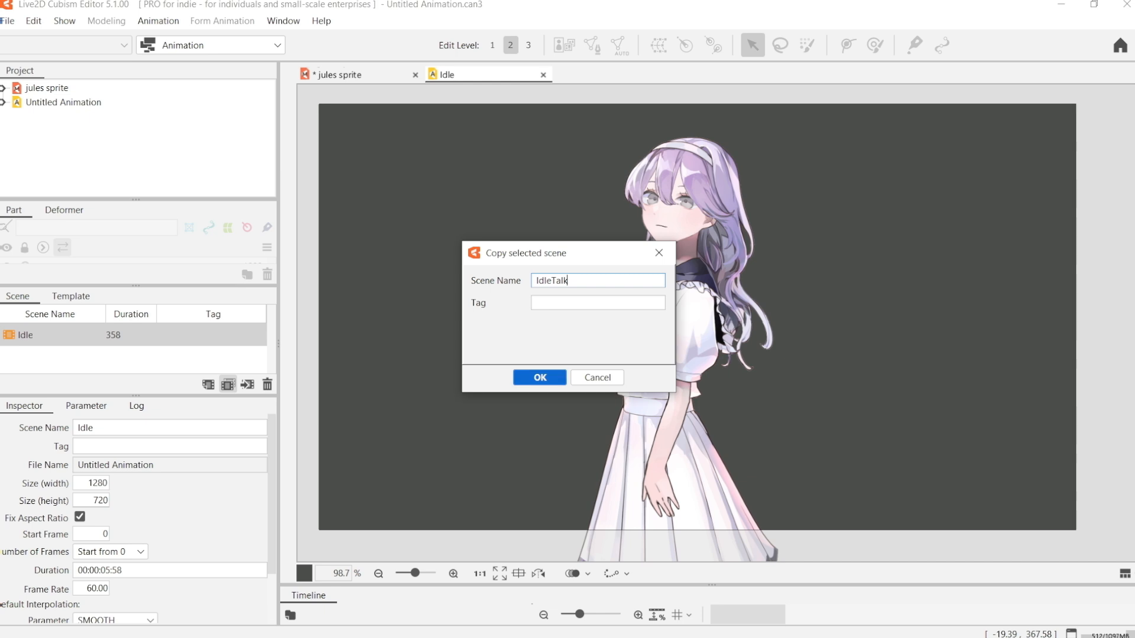
pyautogui.click(540, 377)
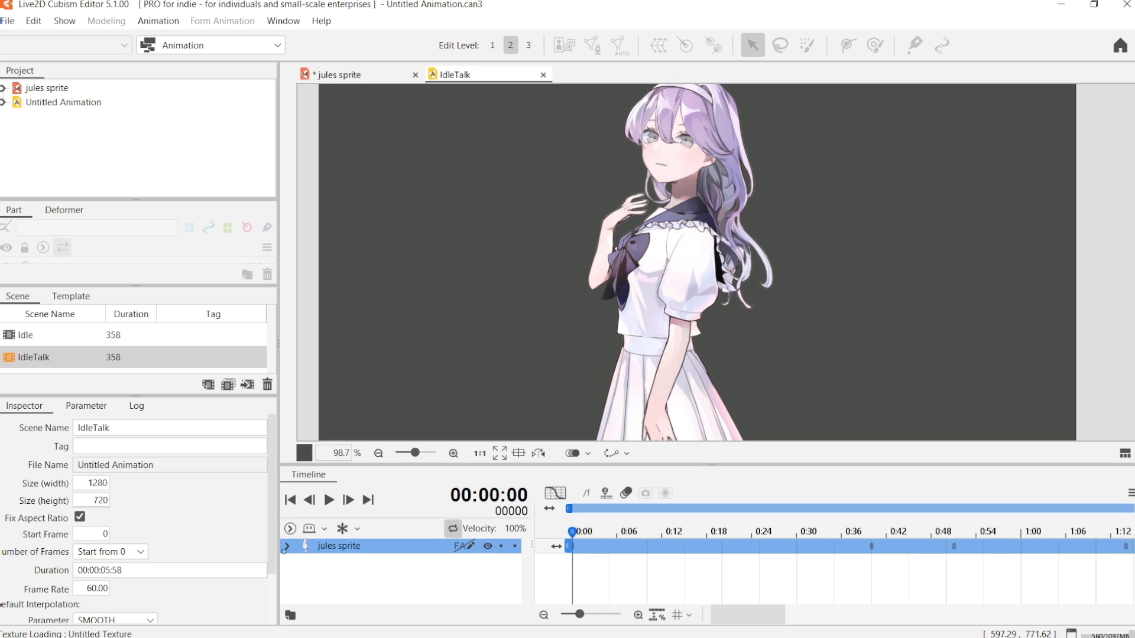
# Expand the jules sprite track and Live2D Parameters down to Mouth Form and Mouth Open
pyautogui.click(287, 547)
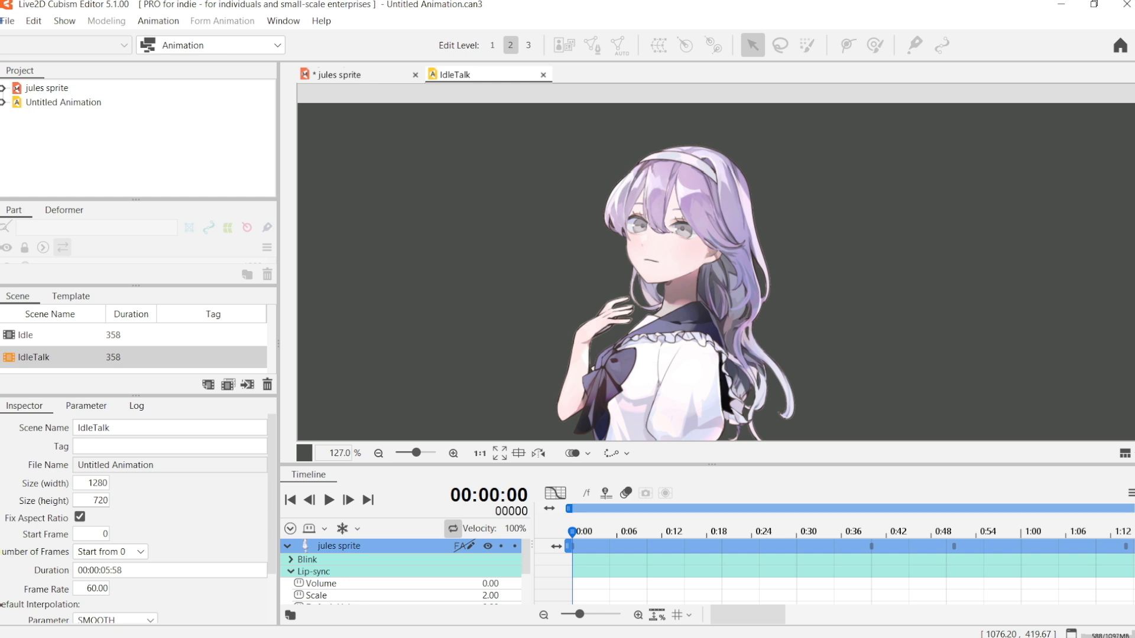
pyautogui.scroll(-3)
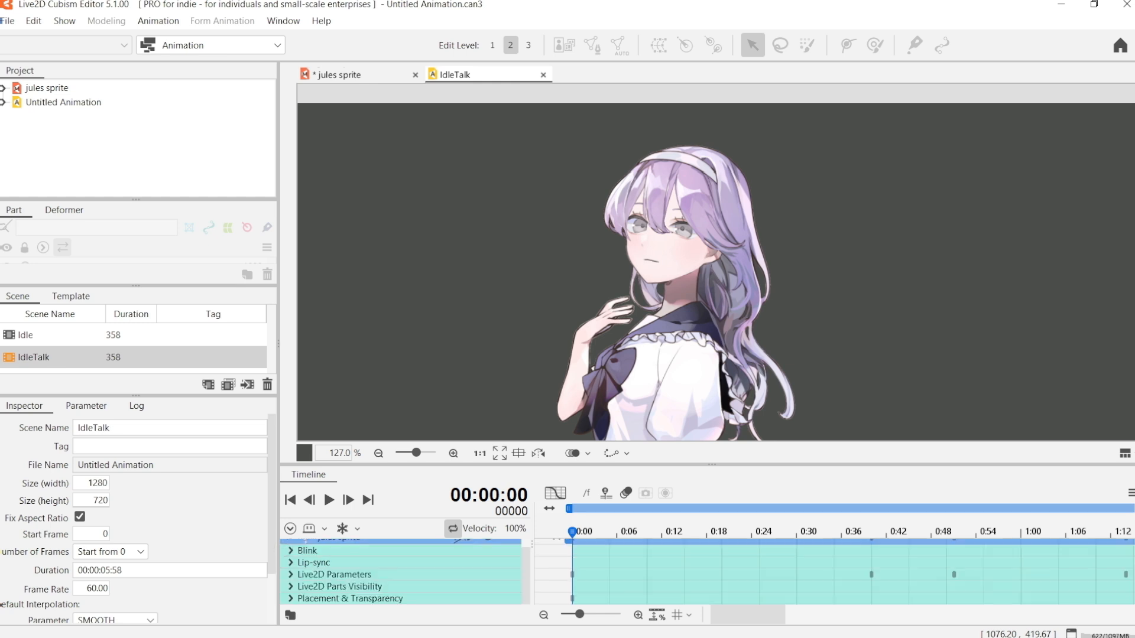
pyautogui.click(291, 575)
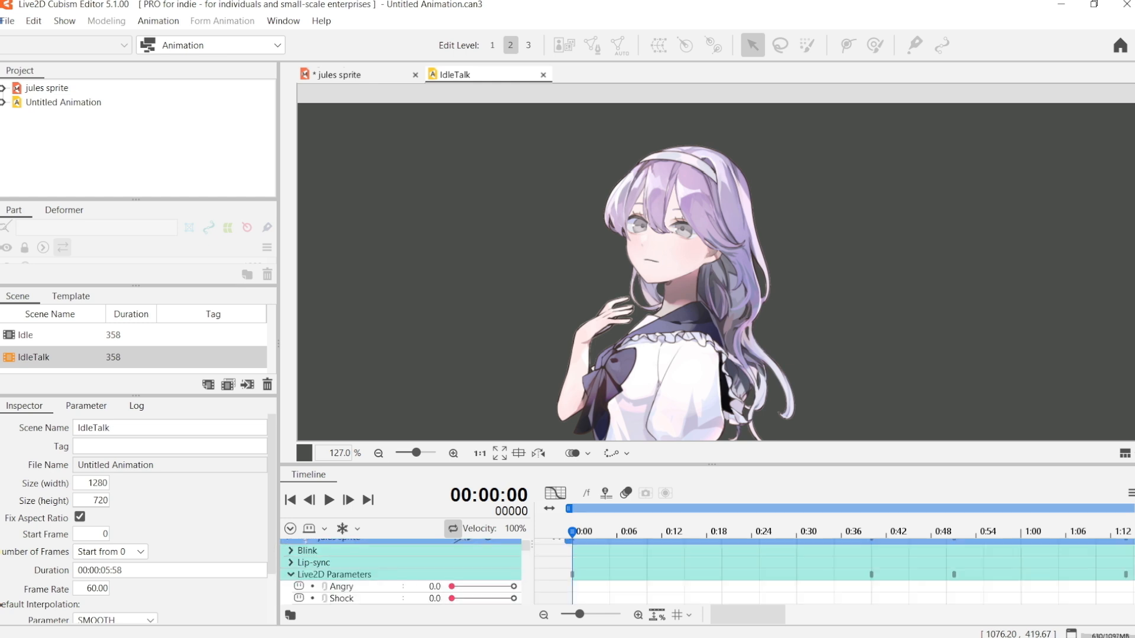
pyautogui.scroll(-3)
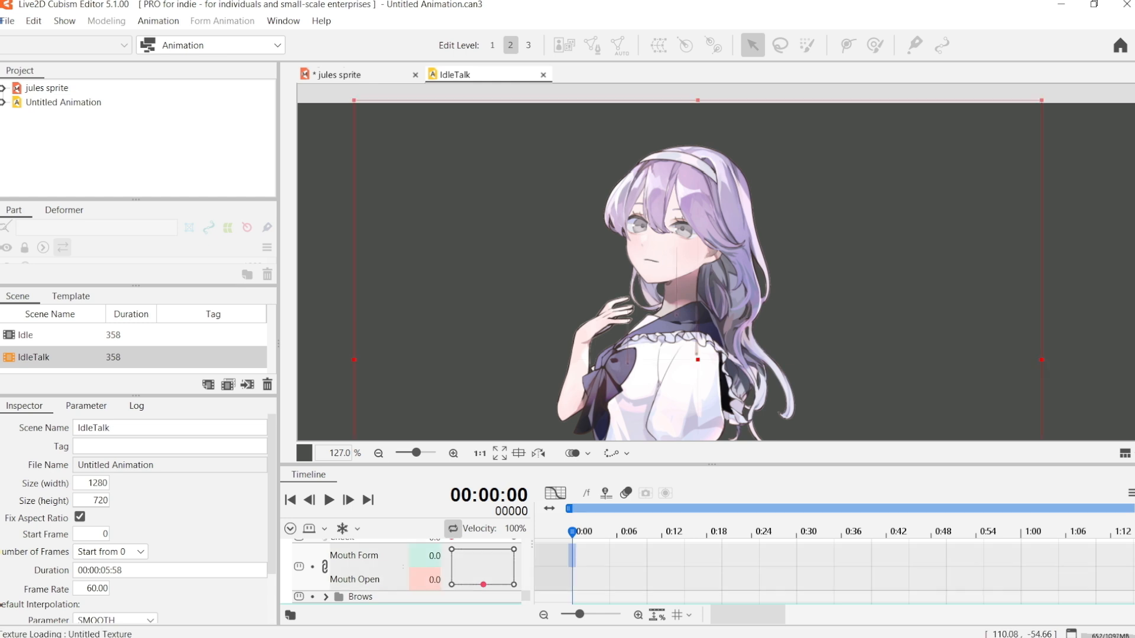
# Play and stop IdleTalk, clear its mouth keyframes, and return to frame 0 and the Idle scene
pyautogui.click(327, 500)
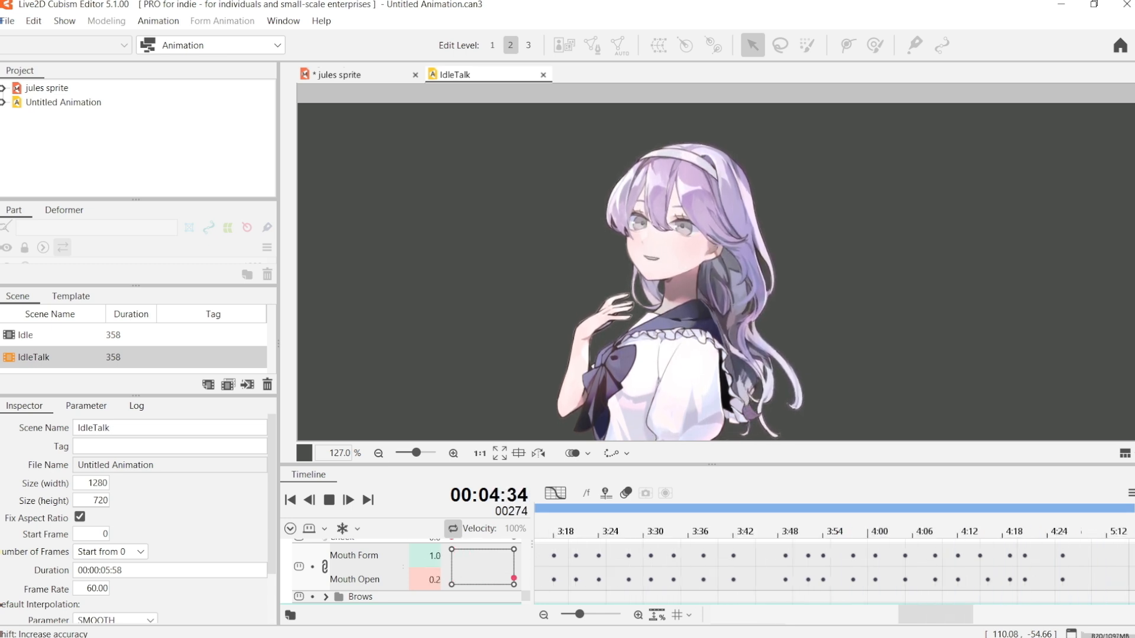
pyautogui.click(814, 531)
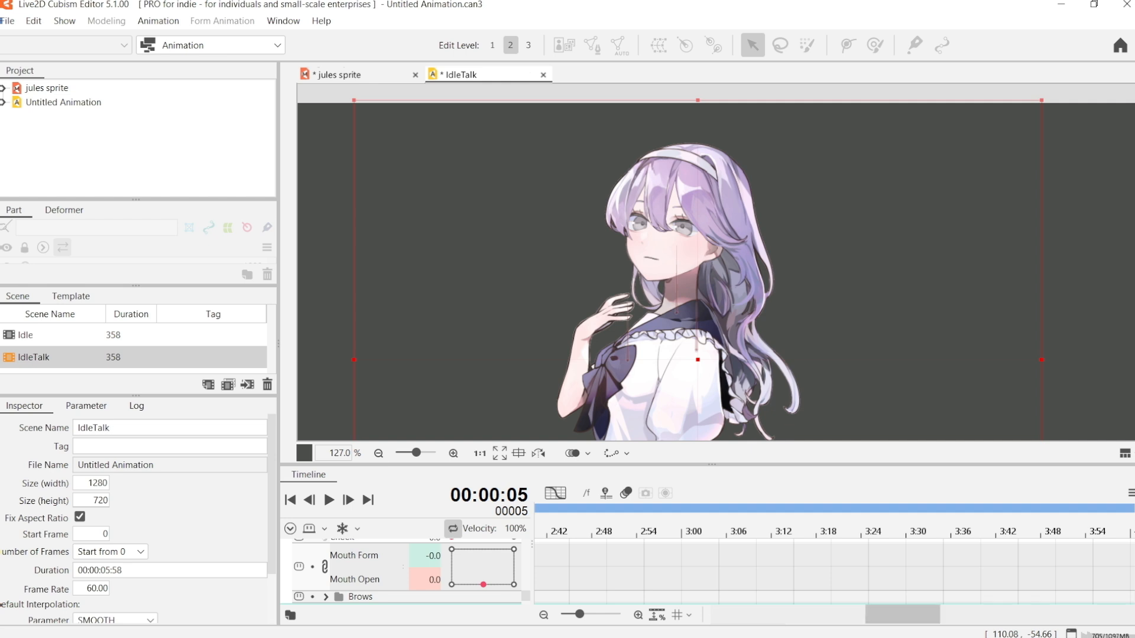
pyautogui.click(291, 501)
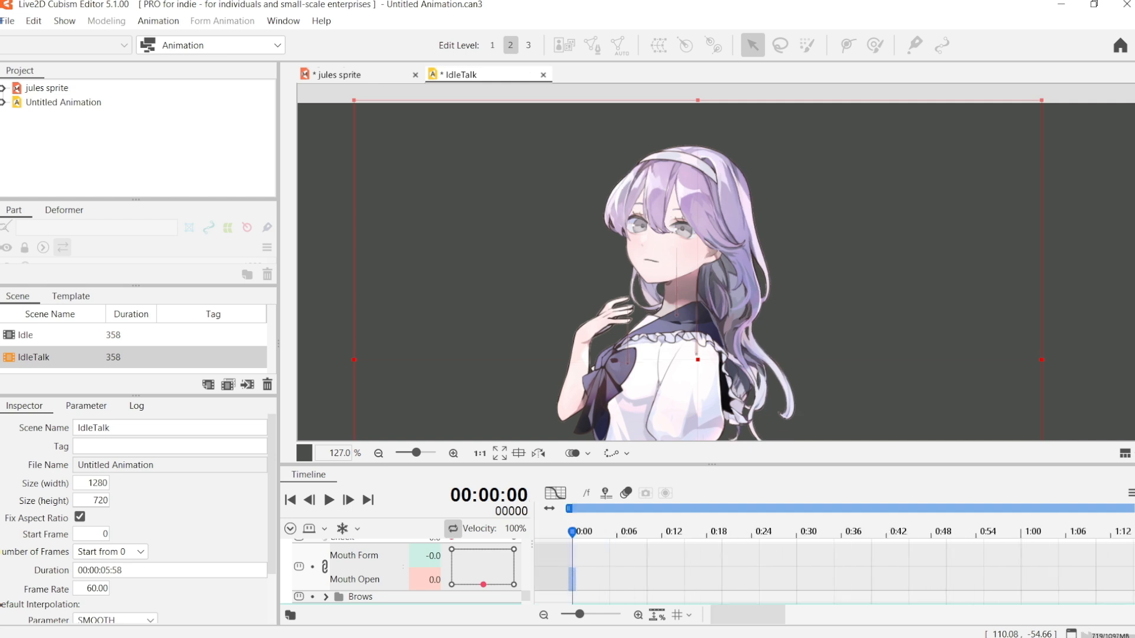
pyautogui.click(328, 499)
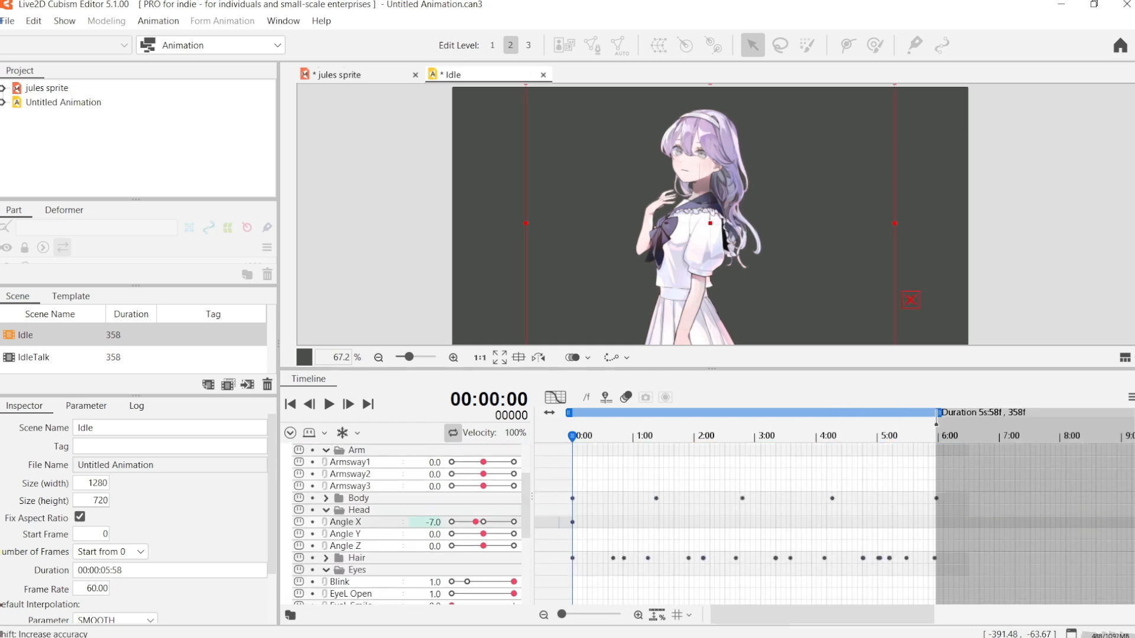
# Key Angle X at several frames between about 1 and 2.5 seconds for a side-to-side head turn
pyautogui.click(606, 435)
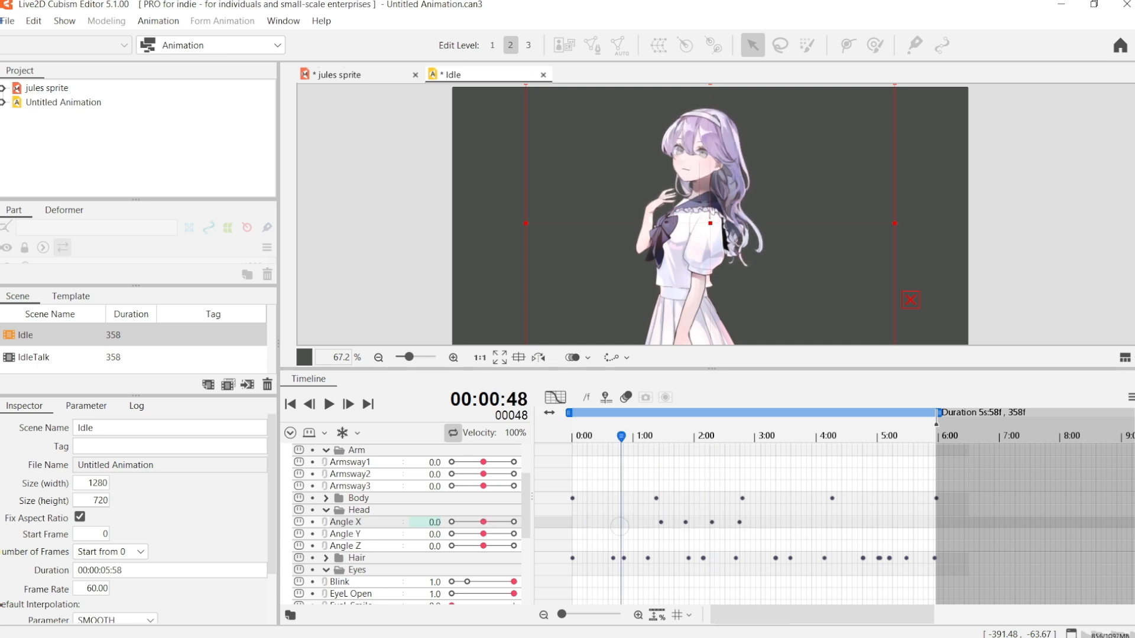
pyautogui.click(328, 404)
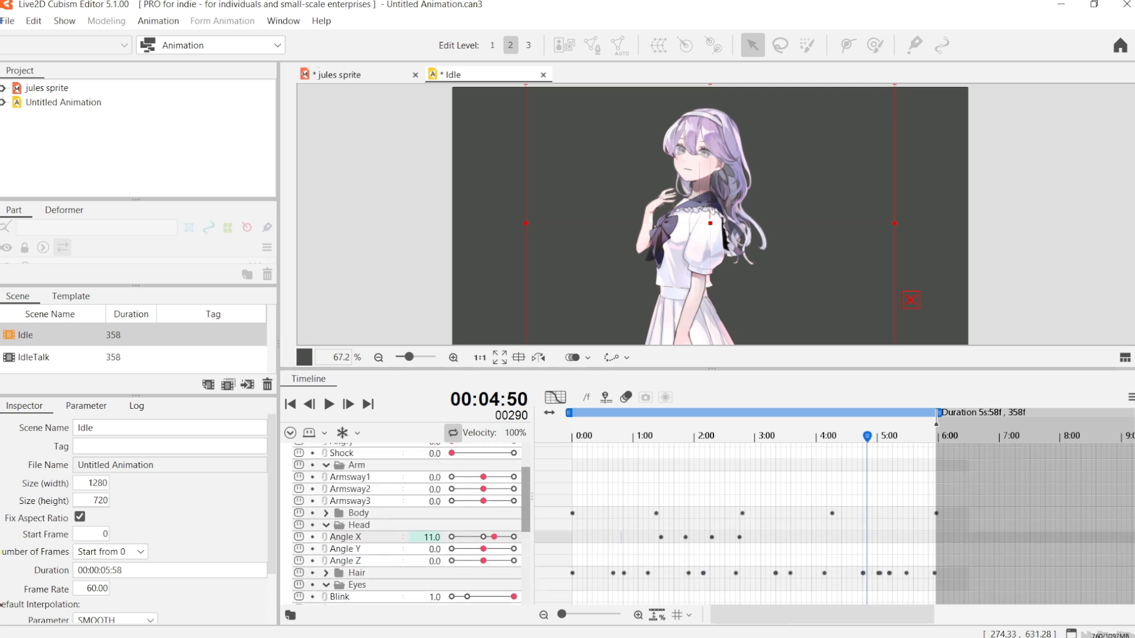
pyautogui.scroll(-3)
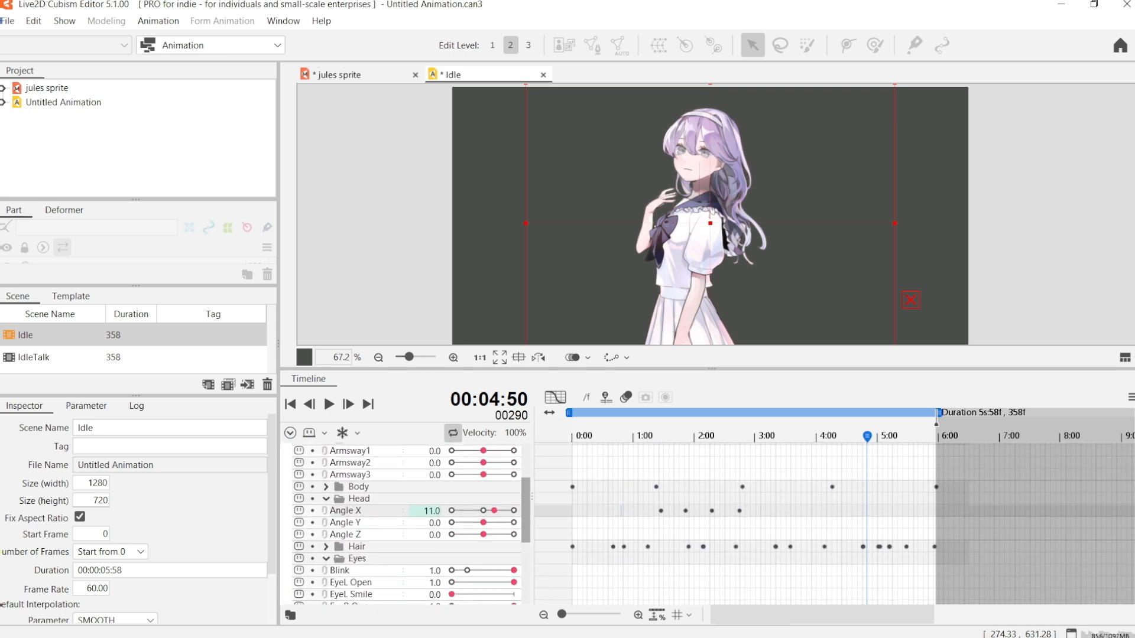
# Key Body X sway from about 1 to 4.5 seconds and drag the early Body X and Breath keys slightly earlier
pyautogui.click(617, 435)
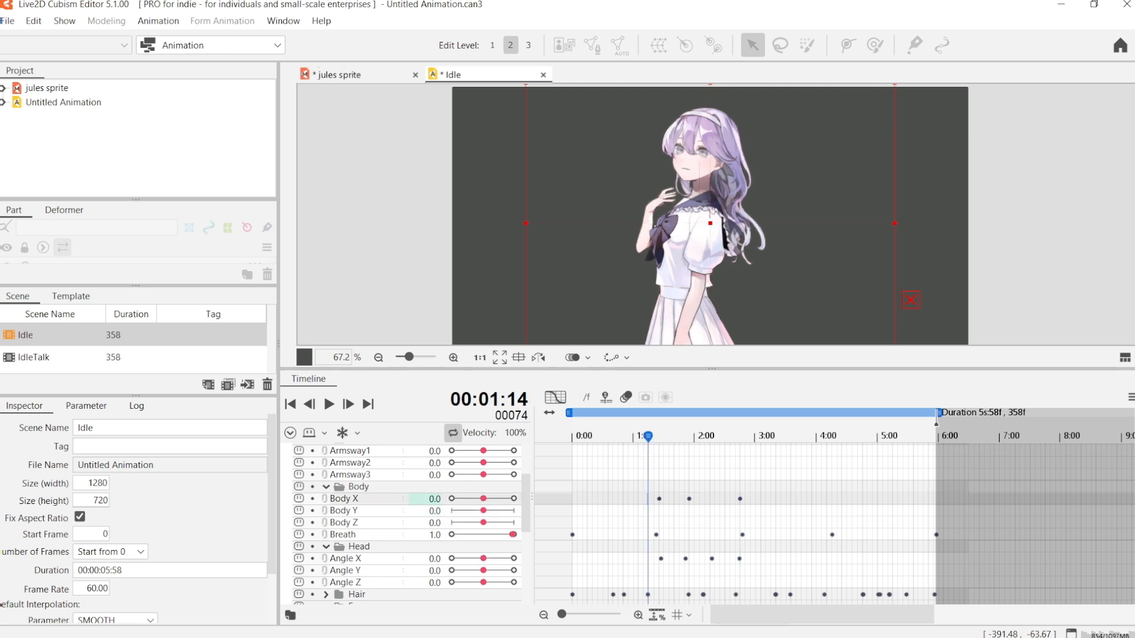
pyautogui.click(329, 405)
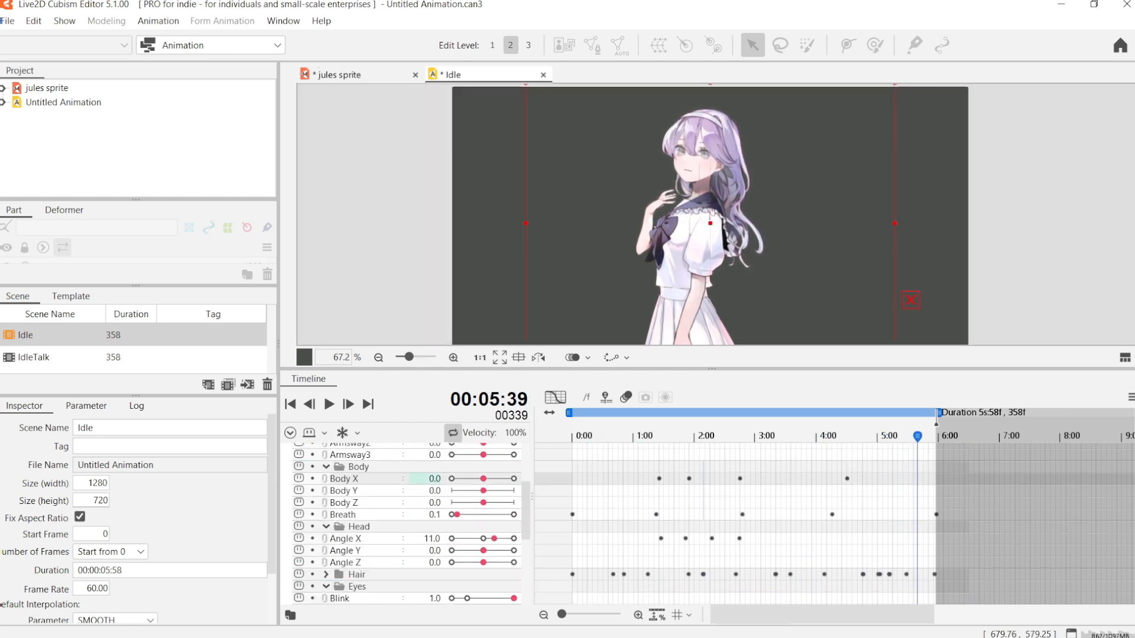
pyautogui.click(767, 436)
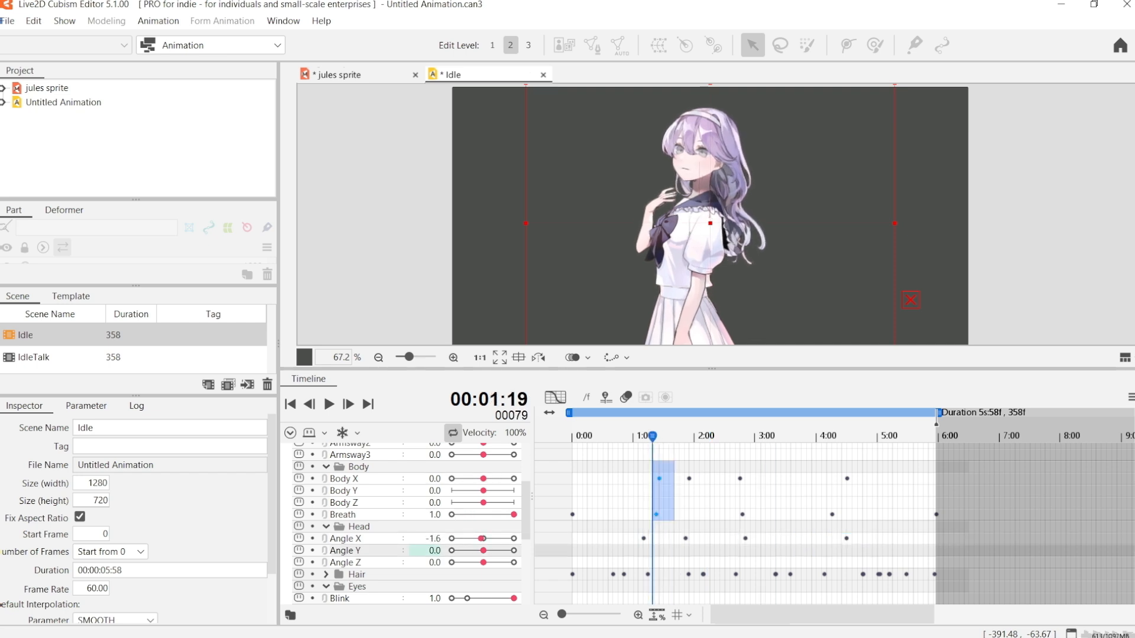
pyautogui.click(329, 404)
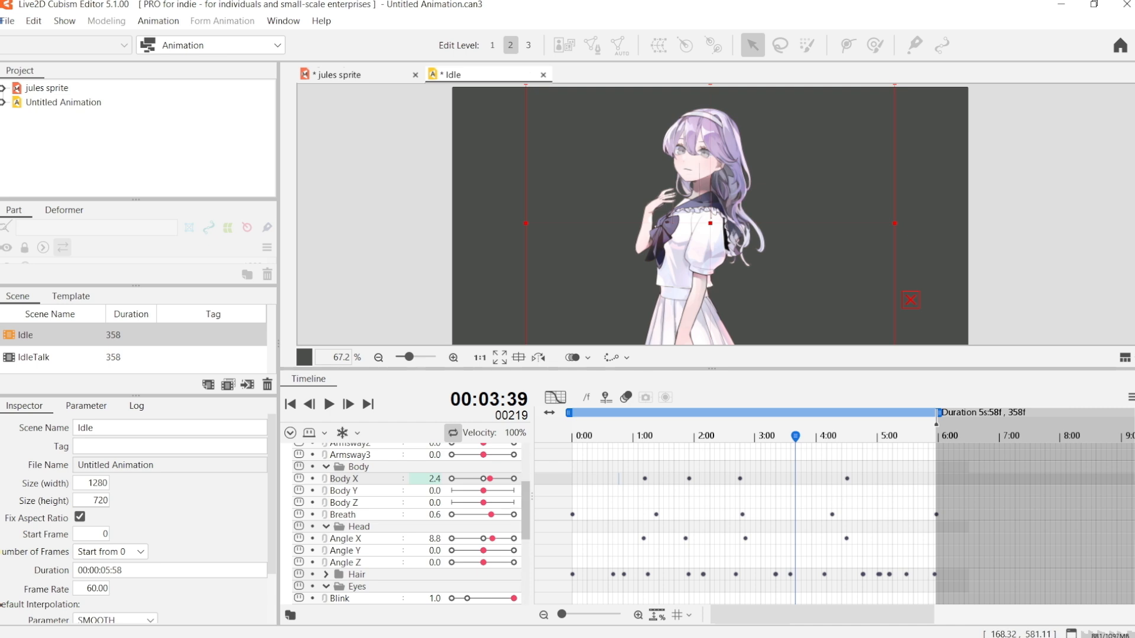
pyautogui.scroll(-3)
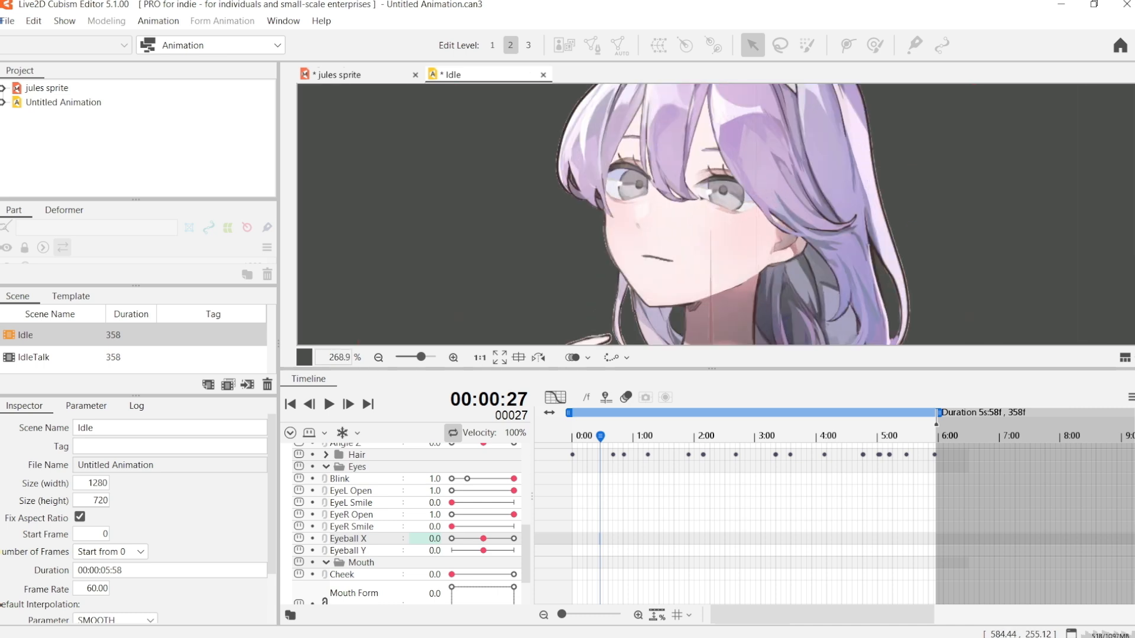
# Key Eyeball X to -0.5 and back around 1.4 and 2.5 seconds for two sideways glances, then play back
pyautogui.click(673, 436)
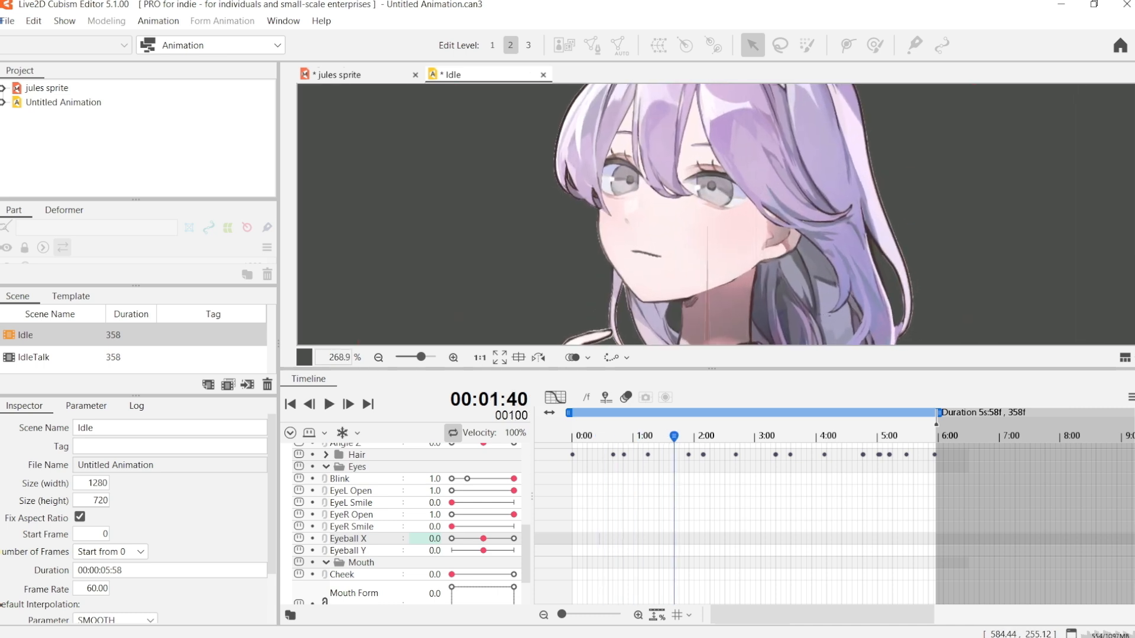
pyautogui.moveTo(483, 539); pyautogui.dragTo(469, 539)
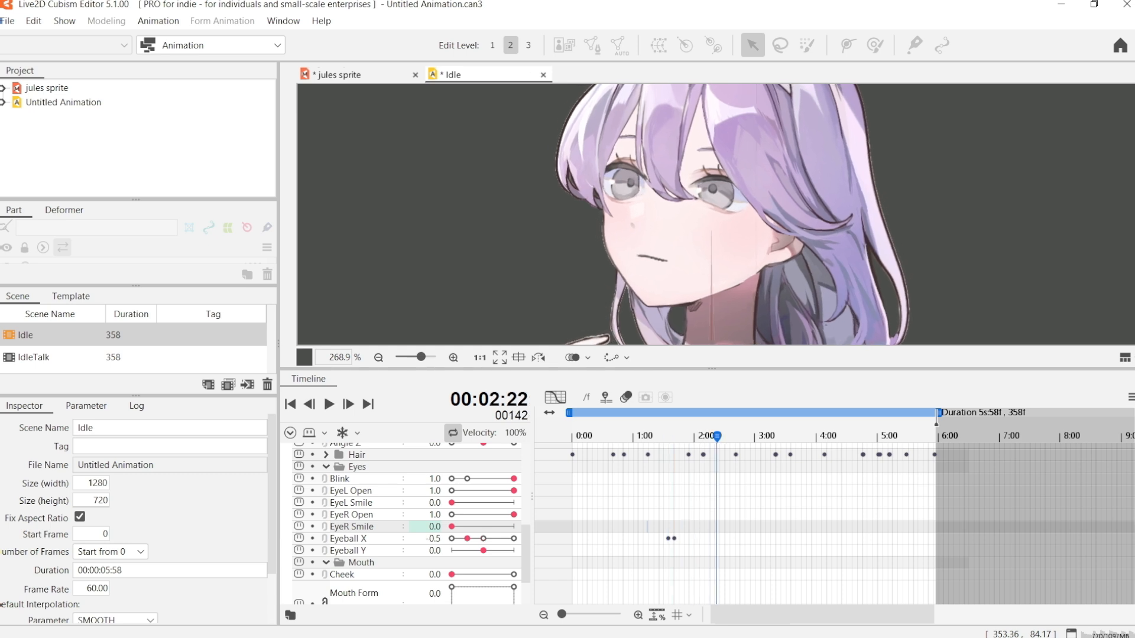
pyautogui.click(742, 436)
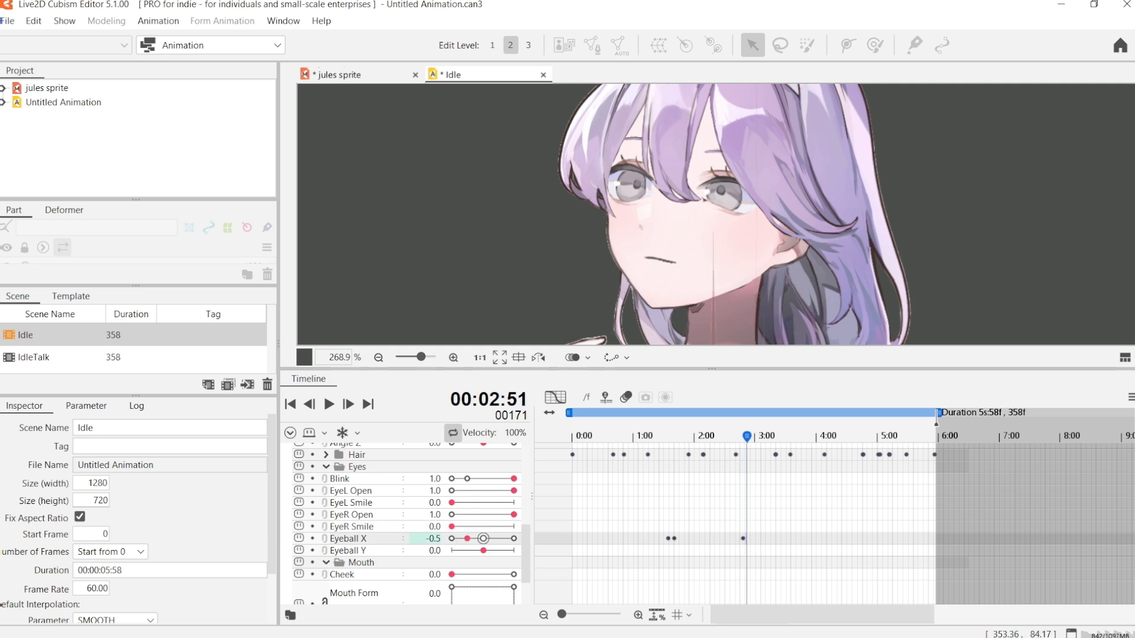
pyautogui.moveTo(483, 539); pyautogui.dragTo(490, 539)
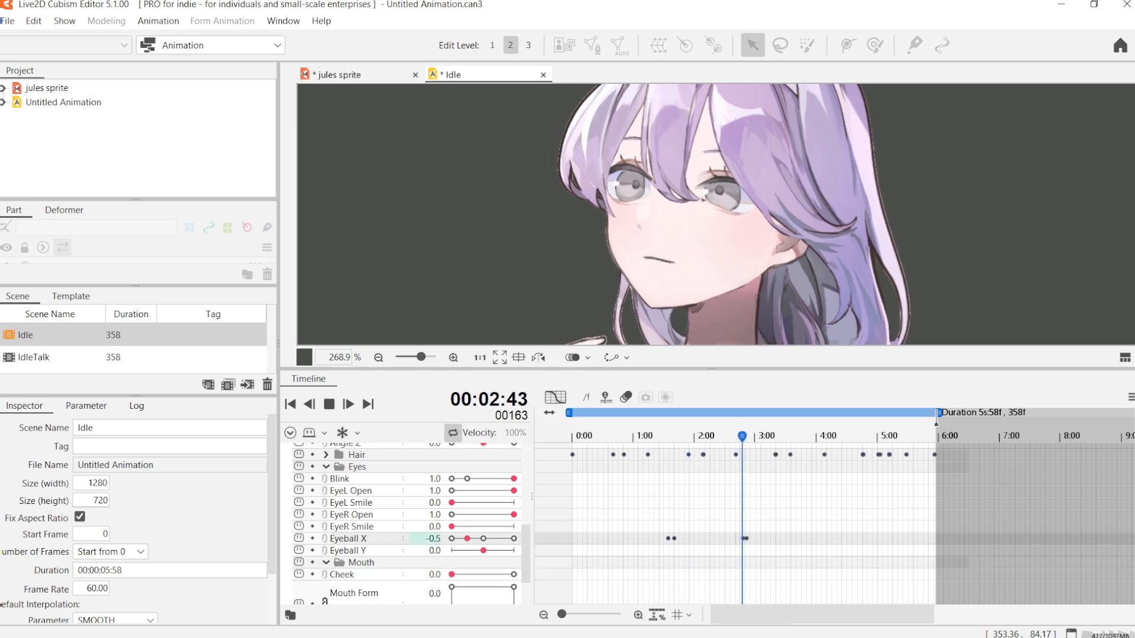
pyautogui.click(329, 405)
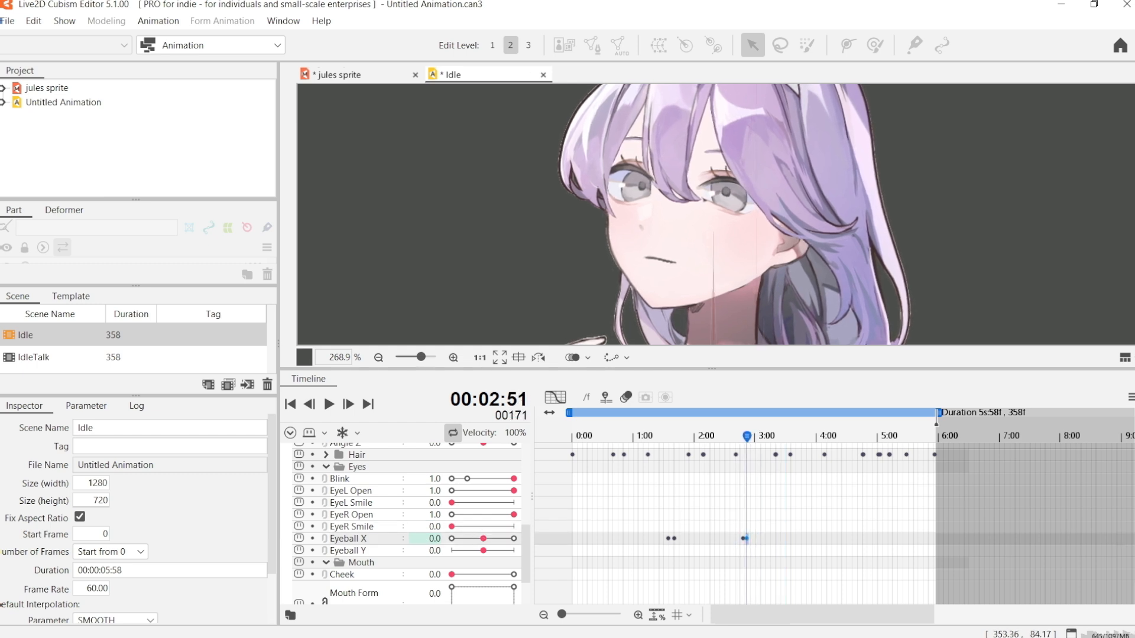
pyautogui.click(328, 405)
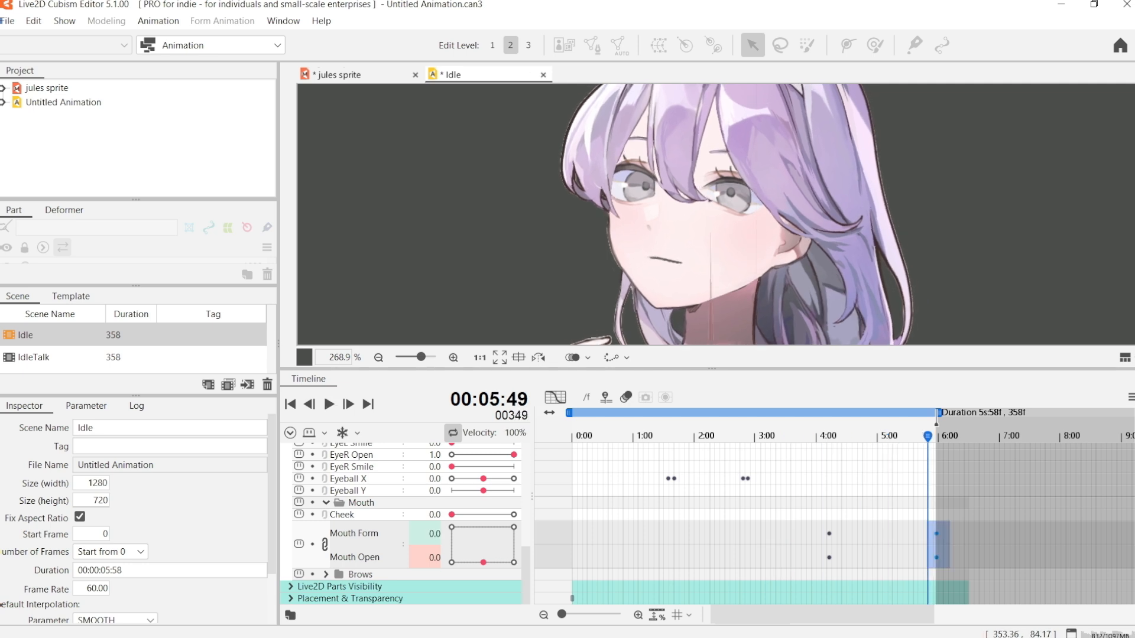
# Key Mouth Form and Mouth Open near the end of the Idle motion and review the Angle X keys
pyautogui.click(328, 405)
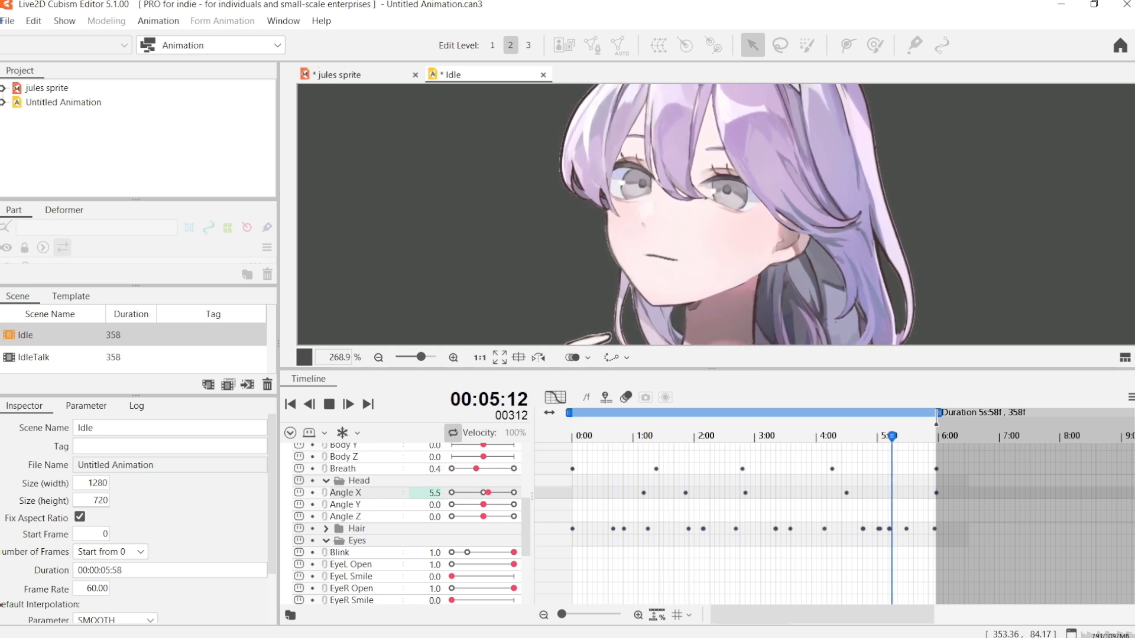
pyautogui.click(648, 436)
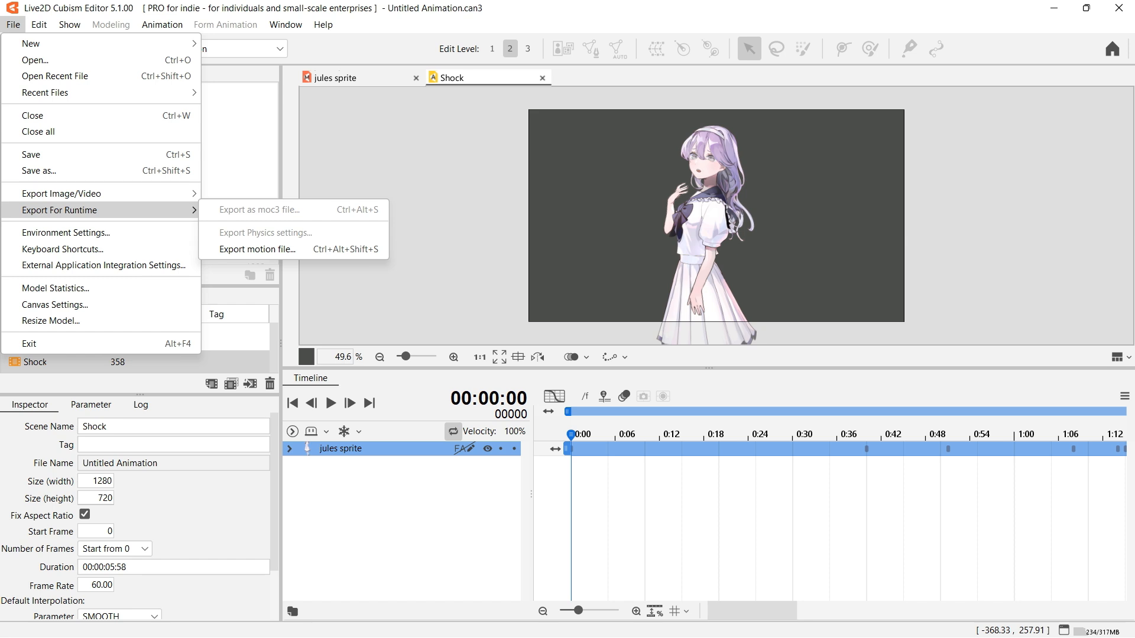
# Export a runtime motion file with Output Selected Scene so only the Shock scene is written
pyautogui.click(259, 249)
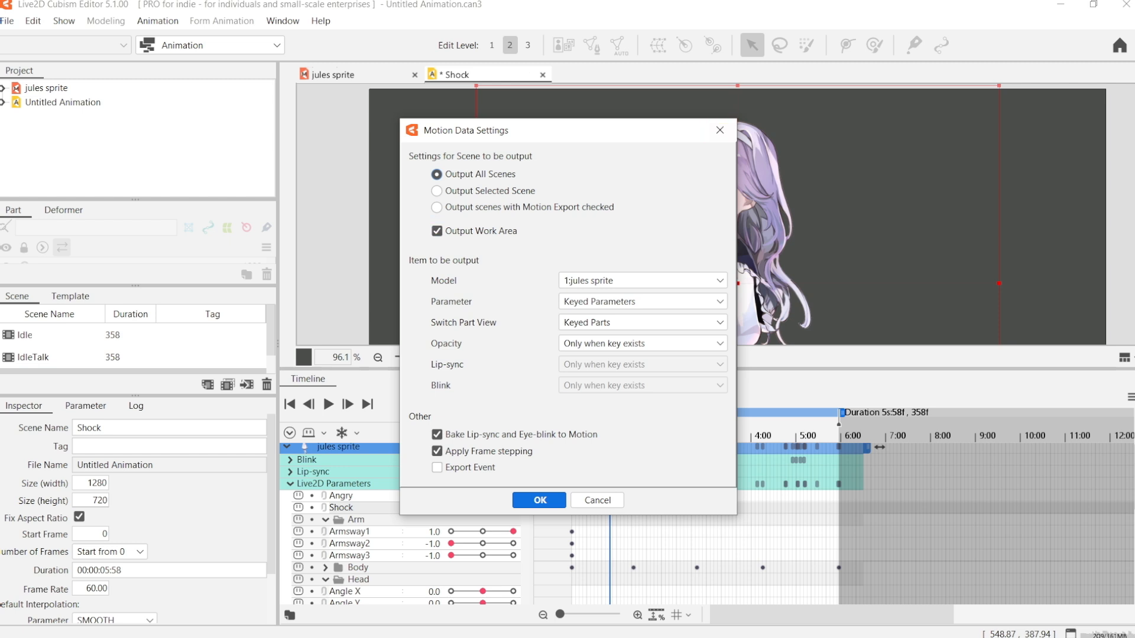
pyautogui.click(436, 190)
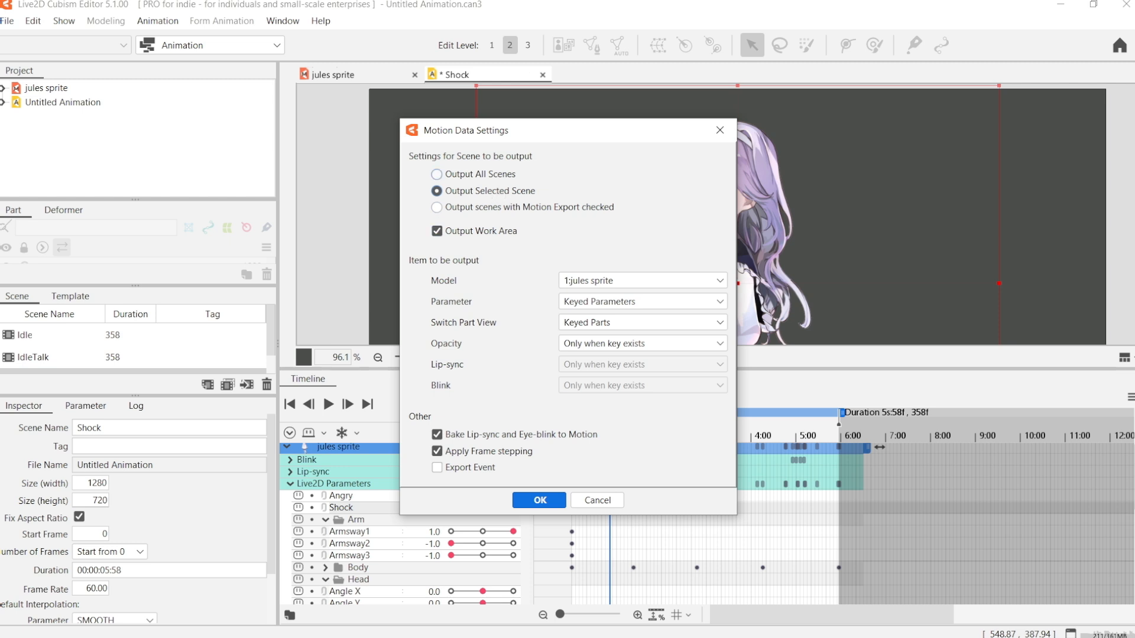
pyautogui.click(436, 174)
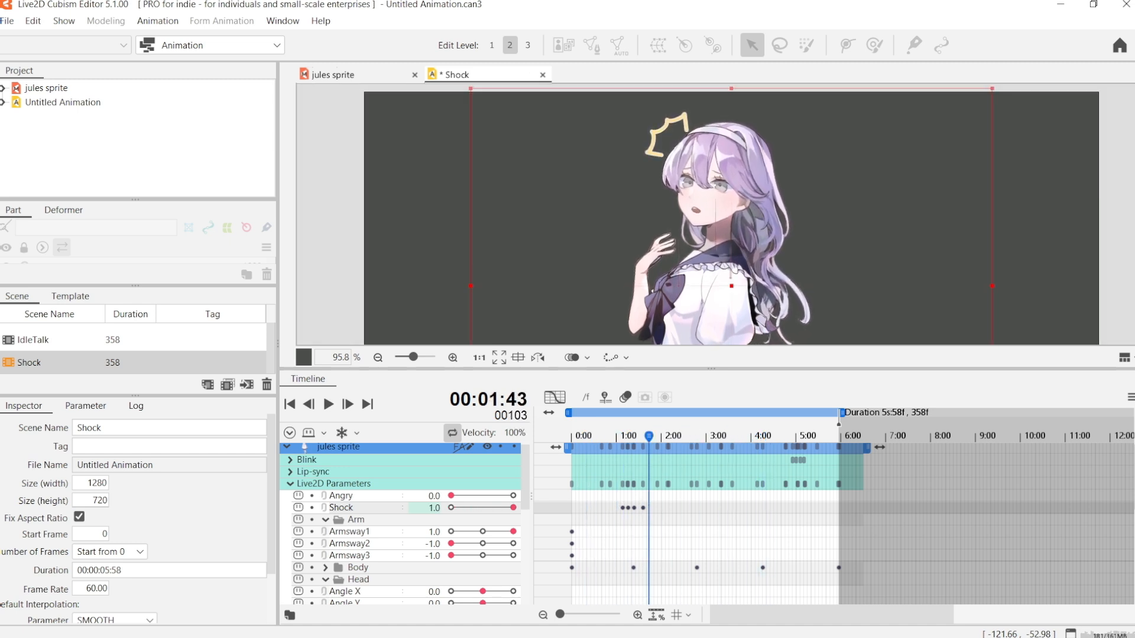
# Scrub through the Shock animation, return to frame 0 and switch to the jules sprite model
pyautogui.click(327, 404)
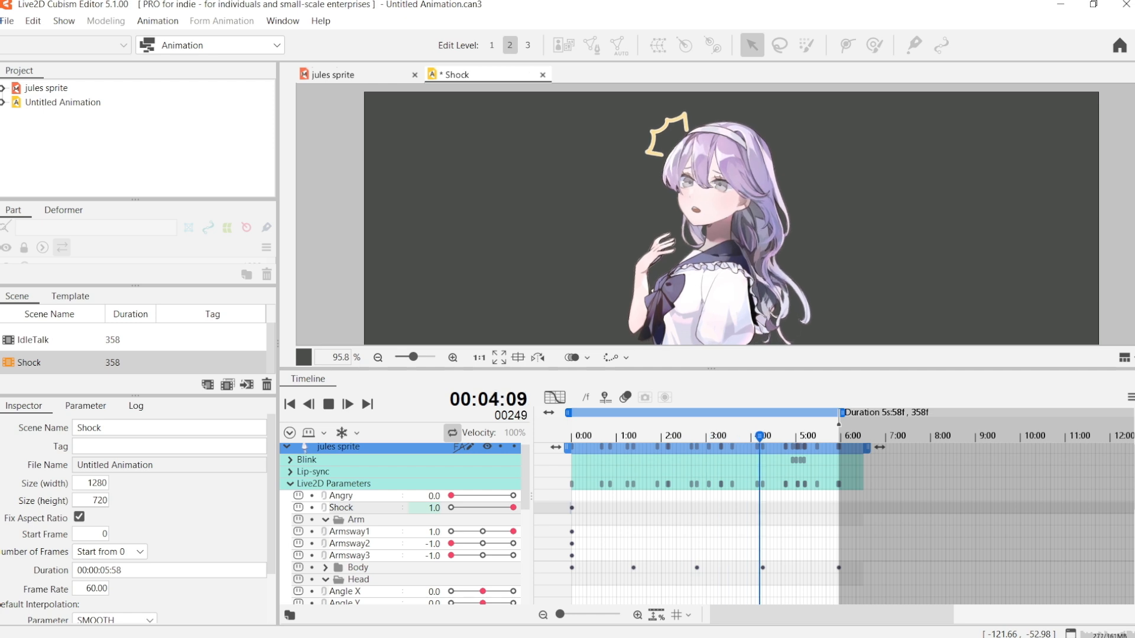
pyautogui.click(288, 405)
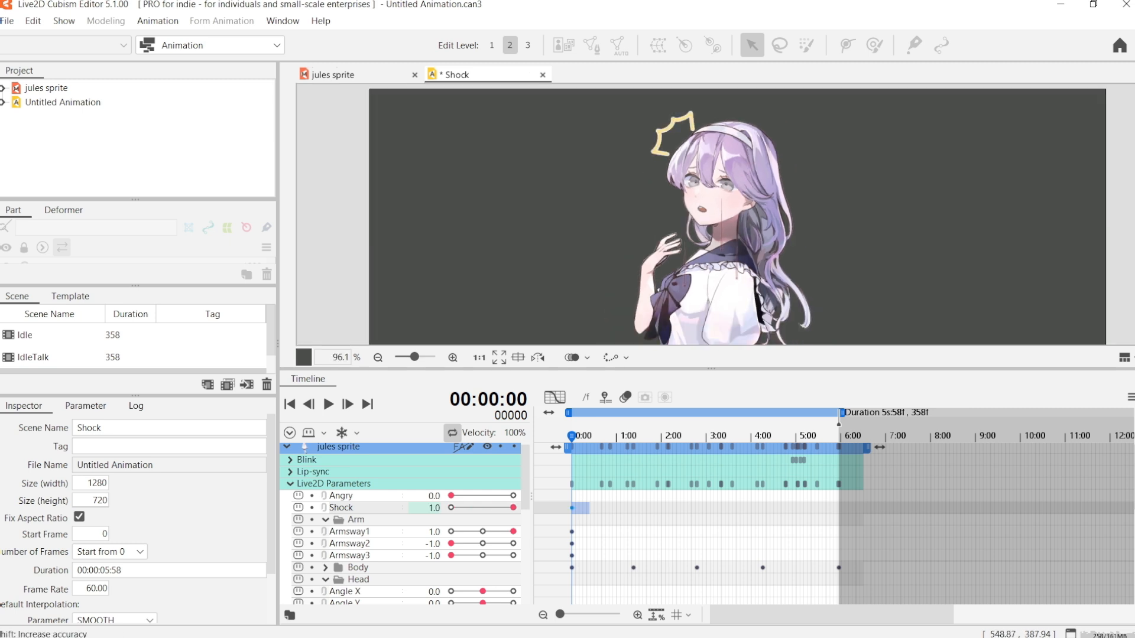
pyautogui.press('ctrl')
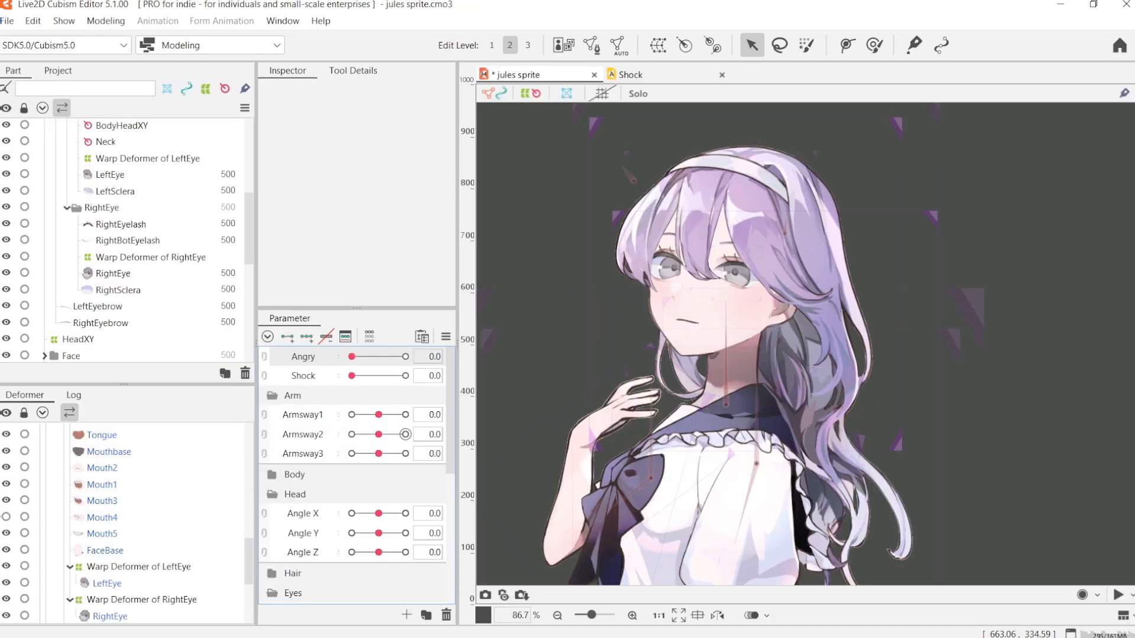
# Create a DarkerHair parameter keyed on Backhair, then export and open the Jules model in Cubism Viewer
pyautogui.click(406, 615)
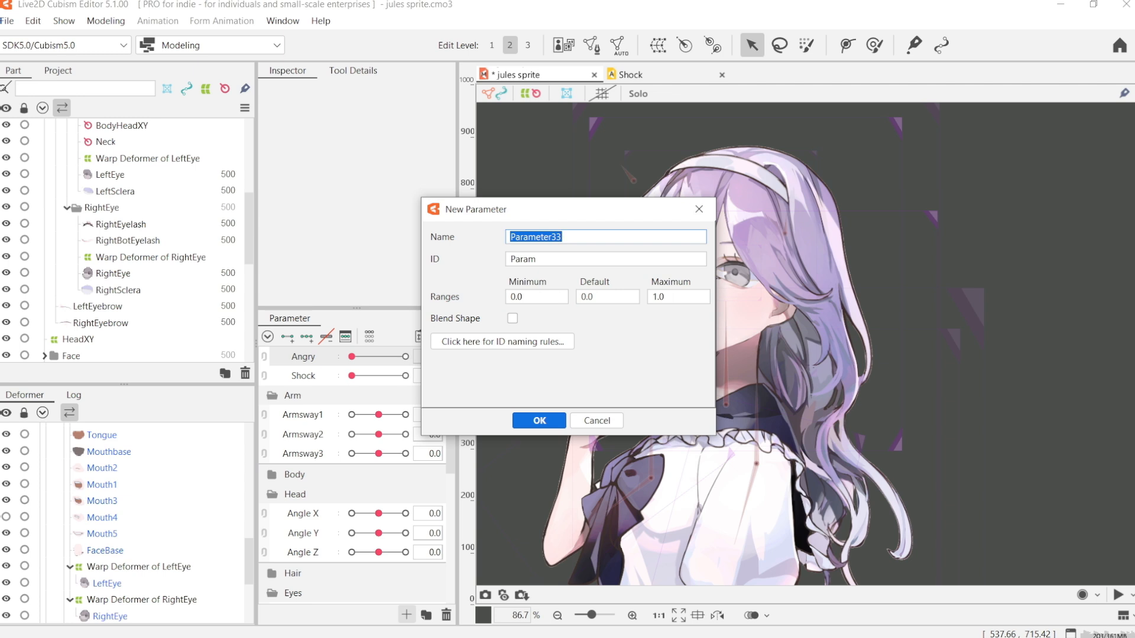
pyautogui.write('DarkerHair')
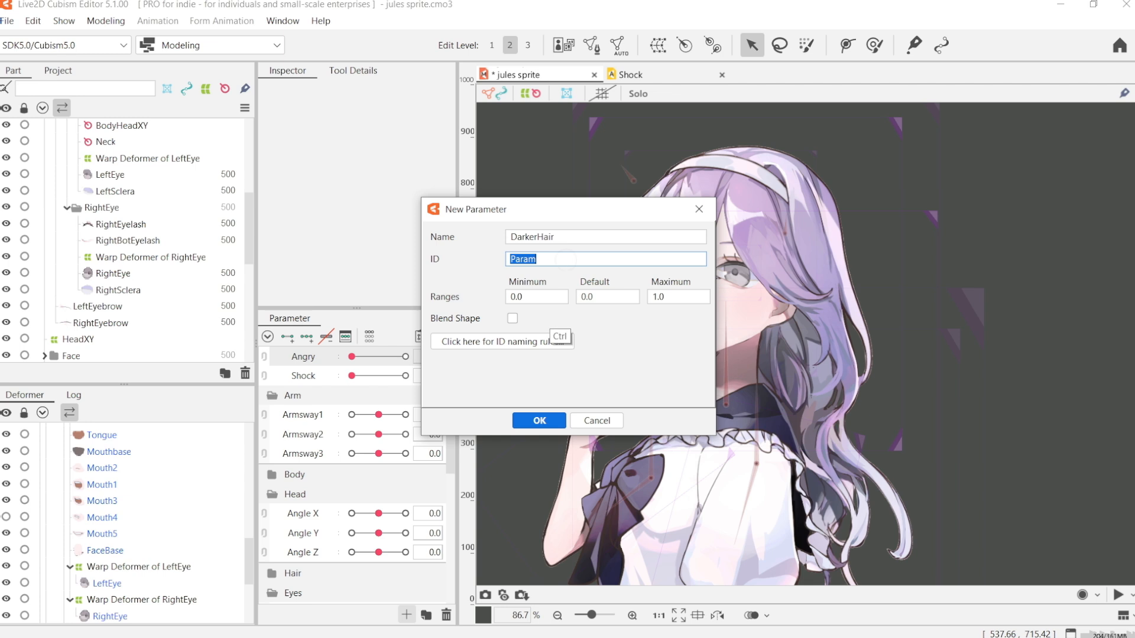
pyautogui.click(539, 421)
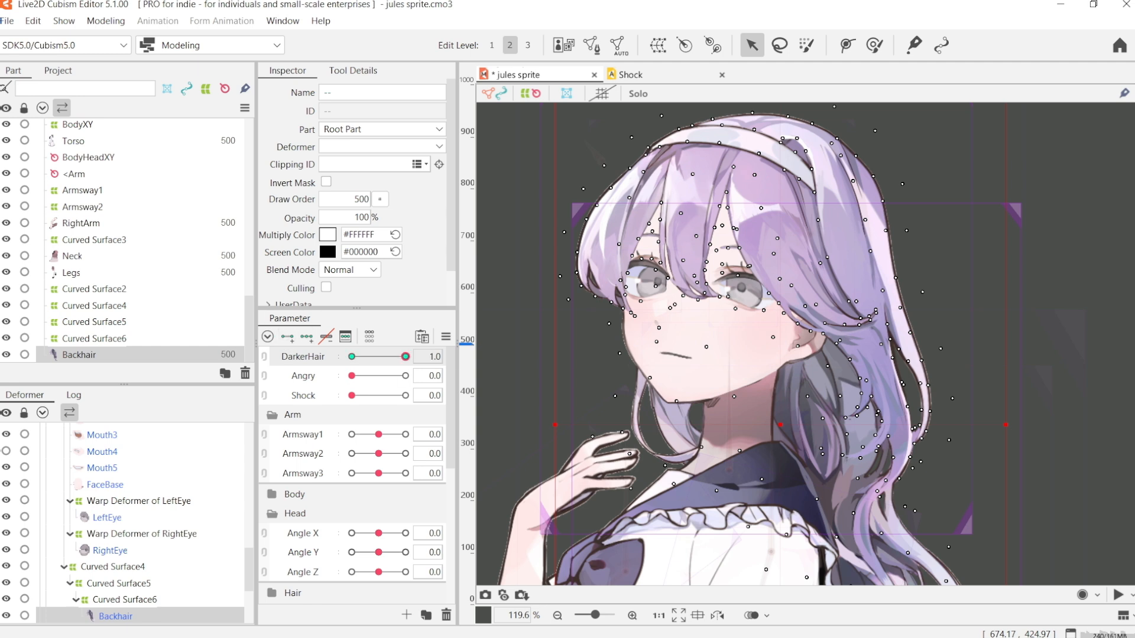
pyautogui.click(328, 234)
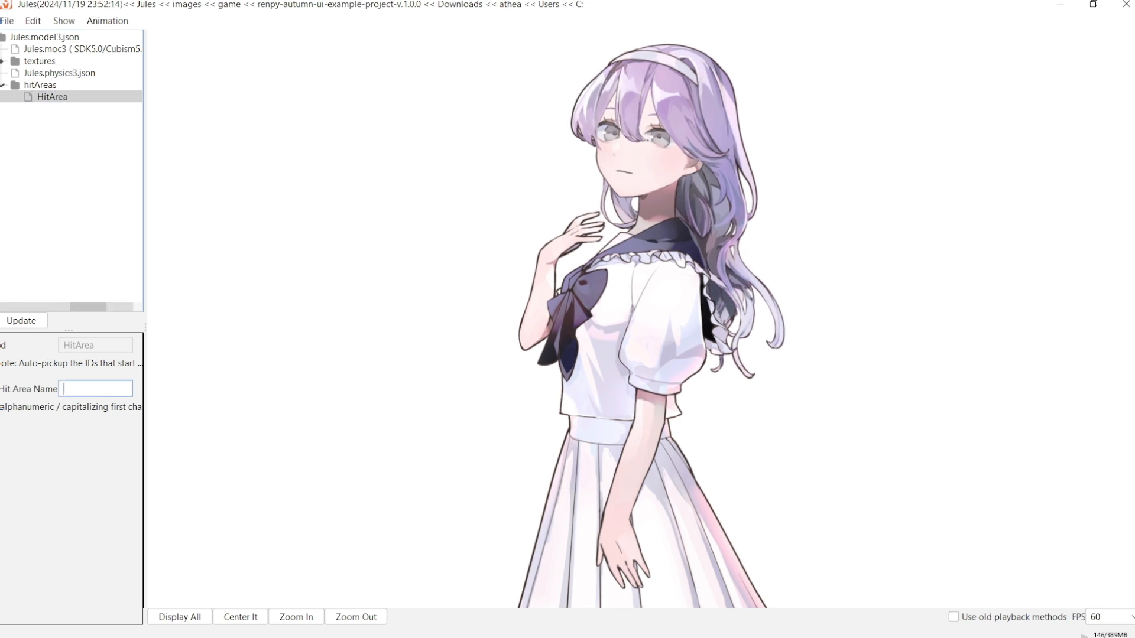
# Add an expression file named darker with expression name Darkerhair to the Jules model
pyautogui.click(39, 60)
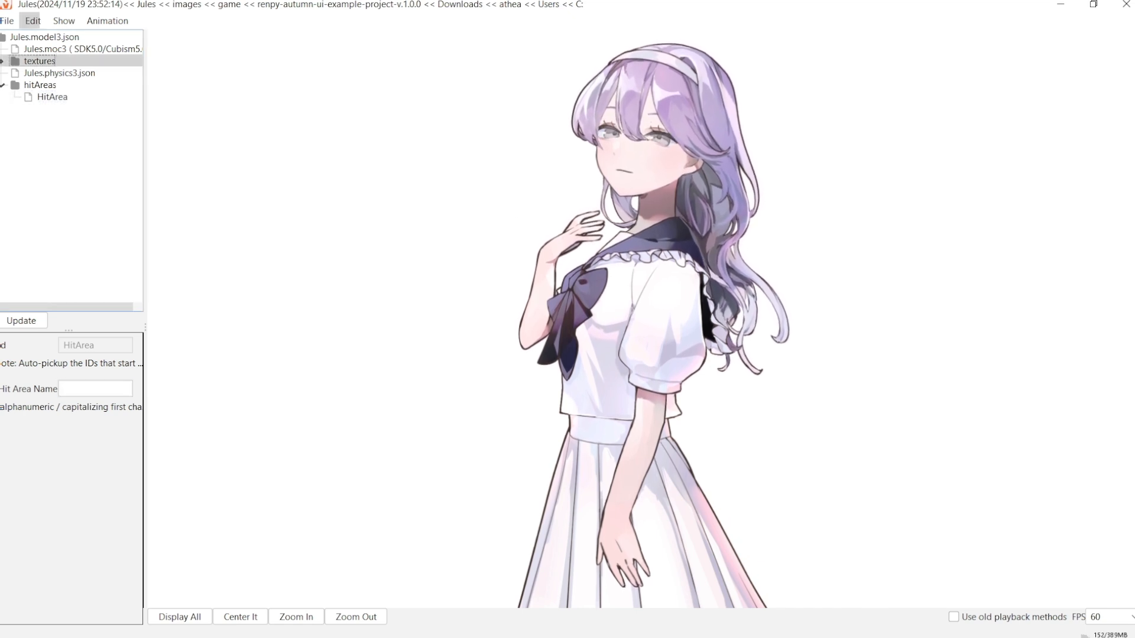
pyautogui.click(8, 20)
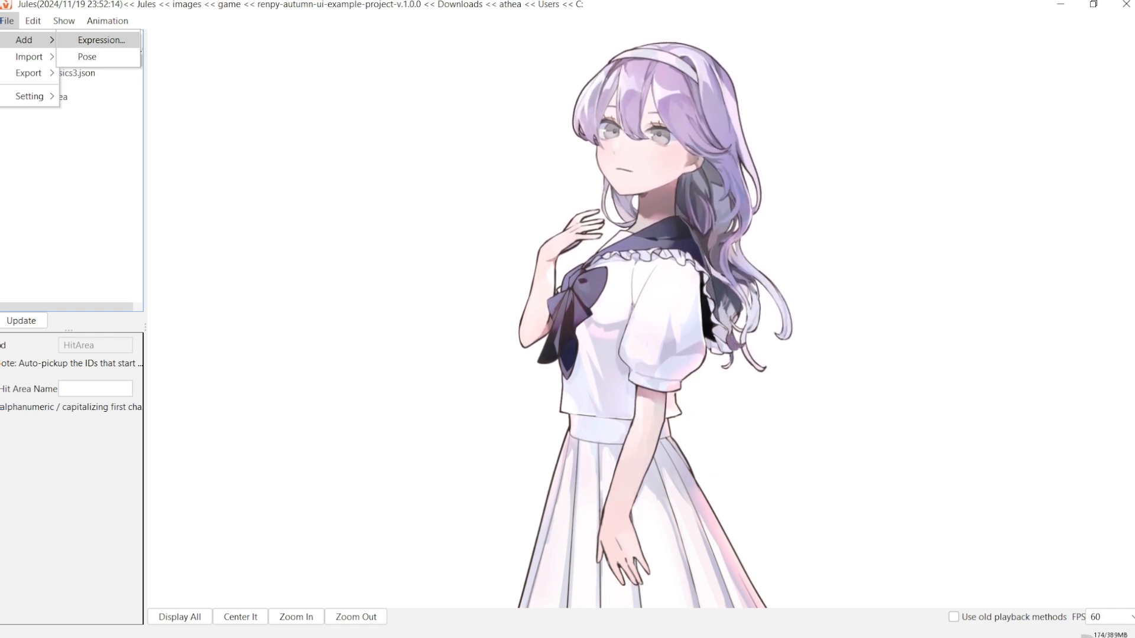
pyautogui.click(101, 40)
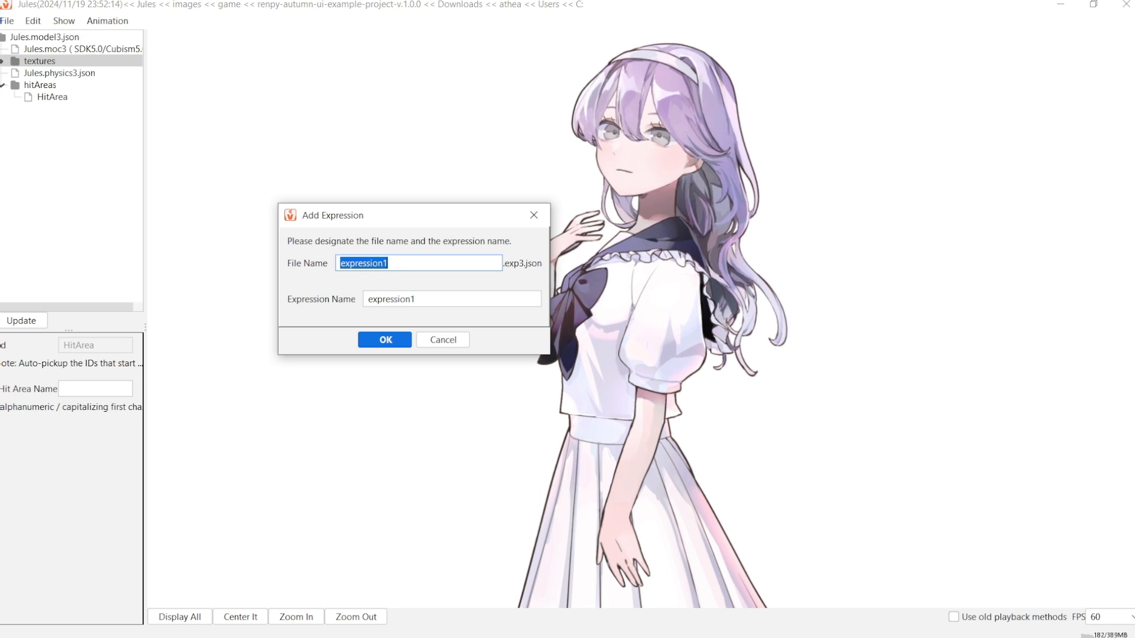
pyautogui.write('b')
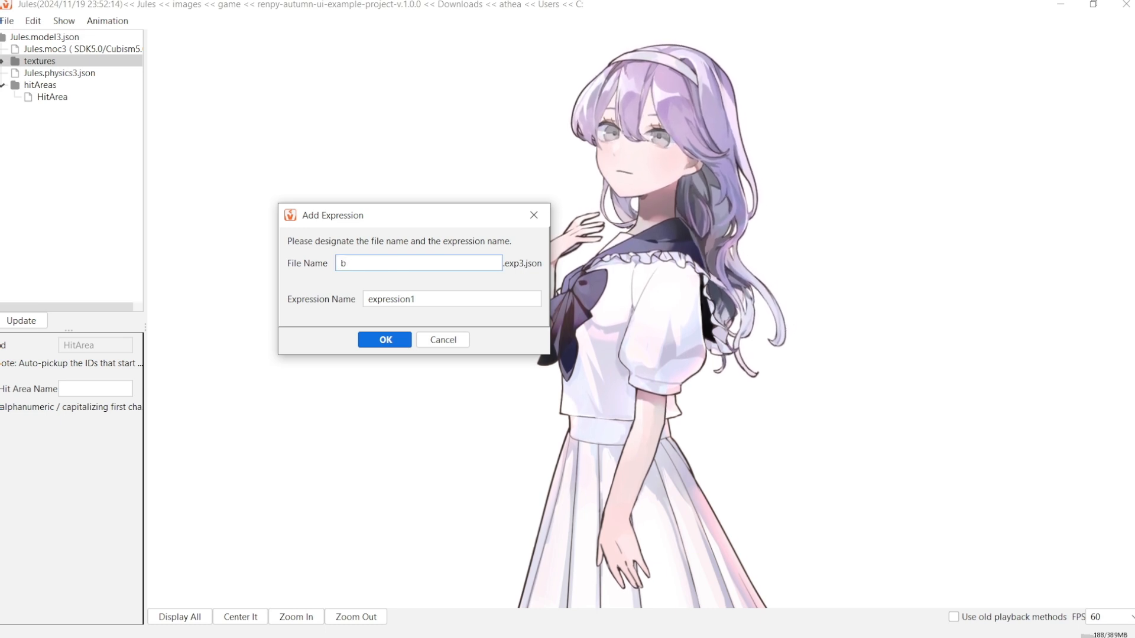
pyautogui.write('darker')
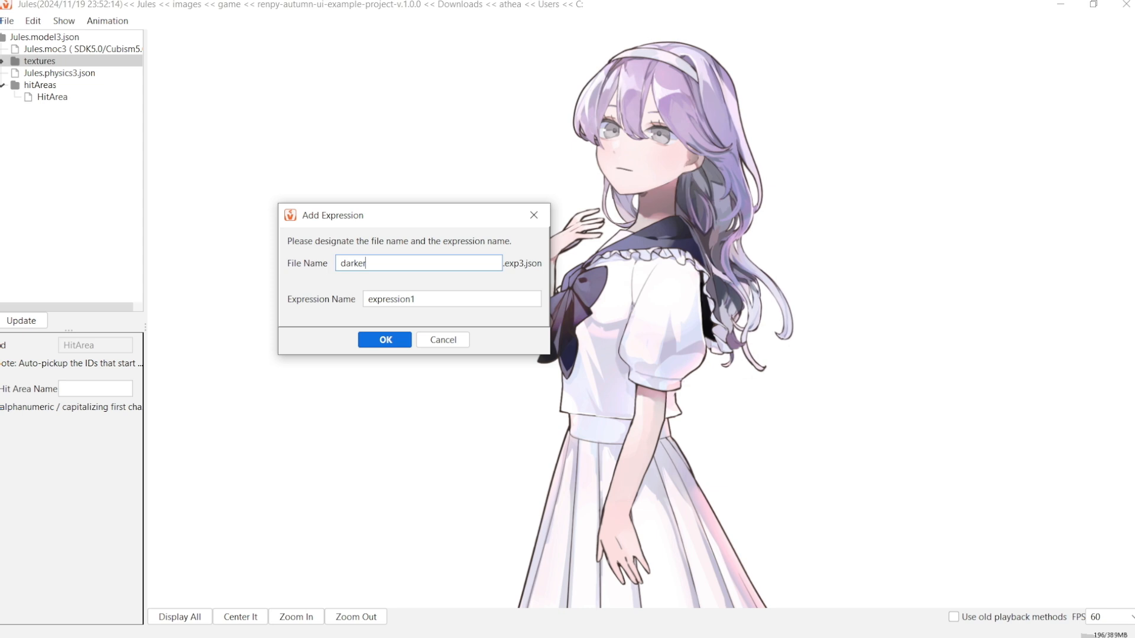
pyautogui.write('darker')
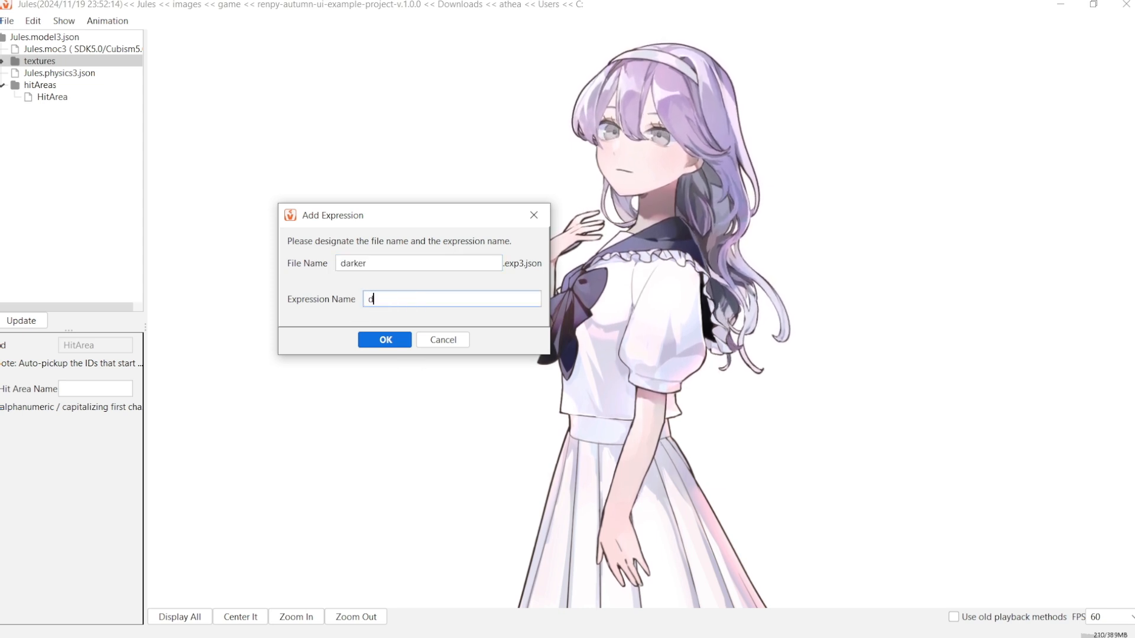
pyautogui.write('Darkerhair')
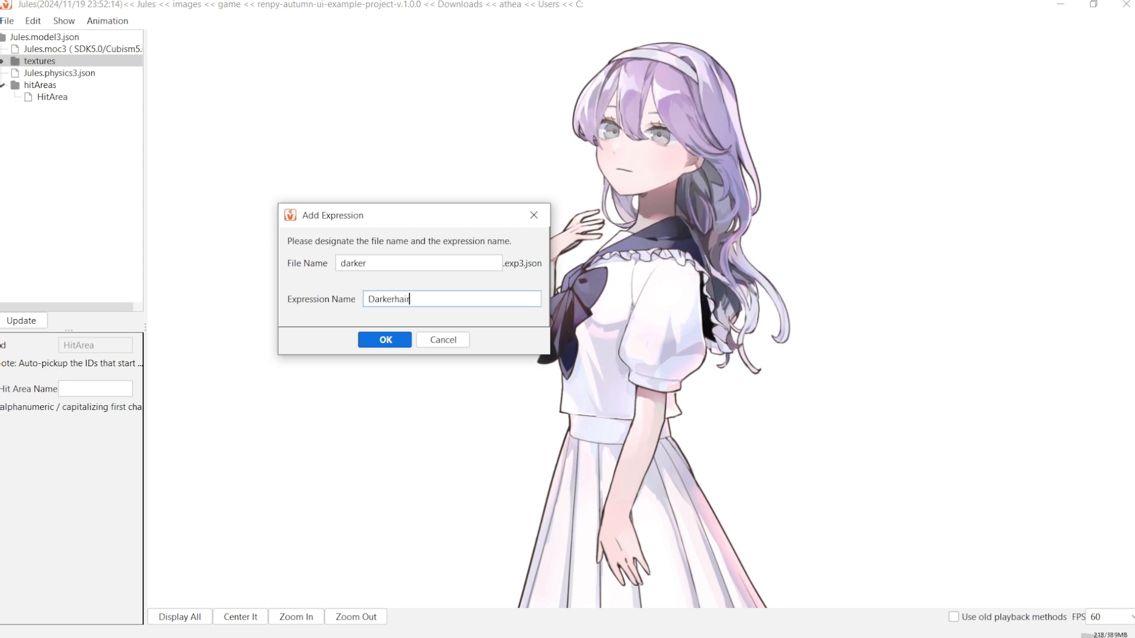
pyautogui.click(384, 340)
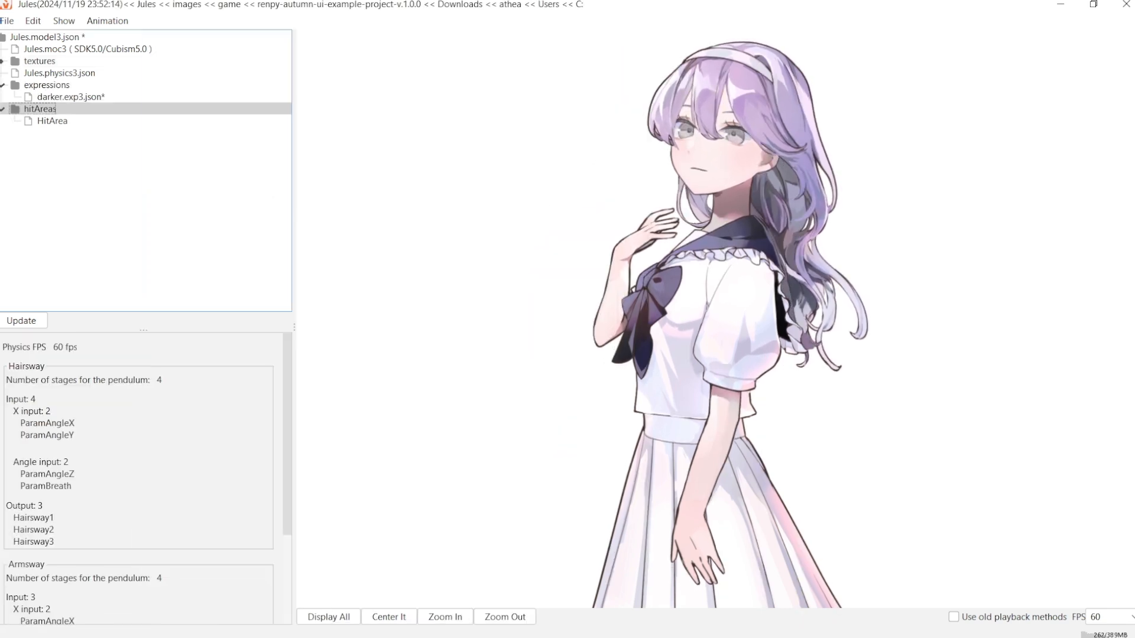
# Enable ParamDarkerHair in darker.exp3.json and raise it to about 0.404 so the hair darkens
pyautogui.click(70, 96)
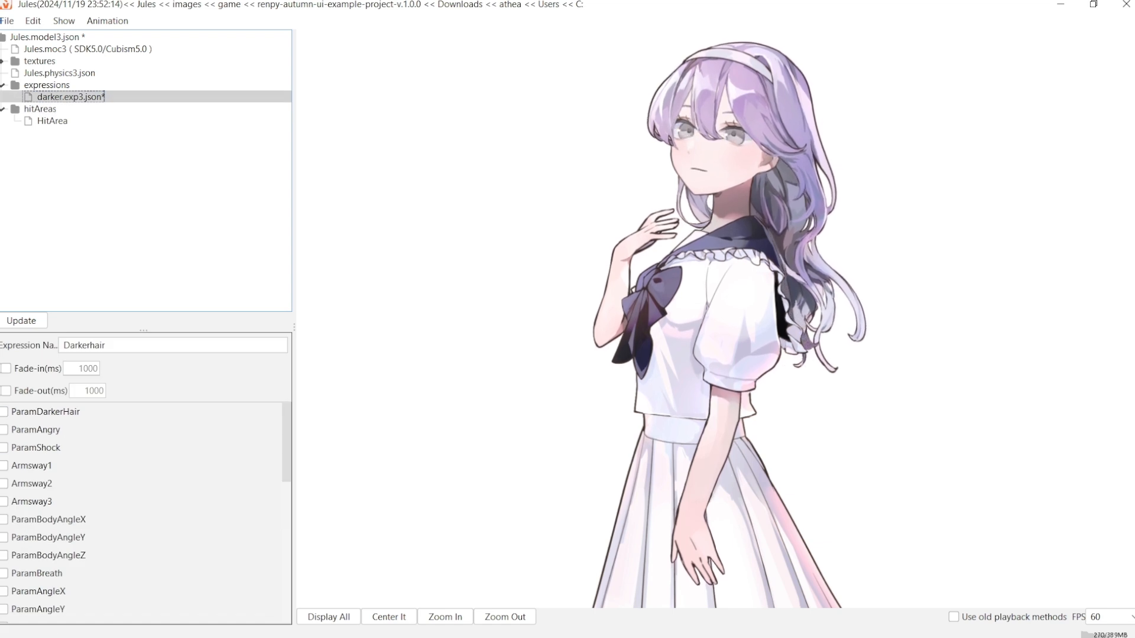
pyautogui.click(4, 411)
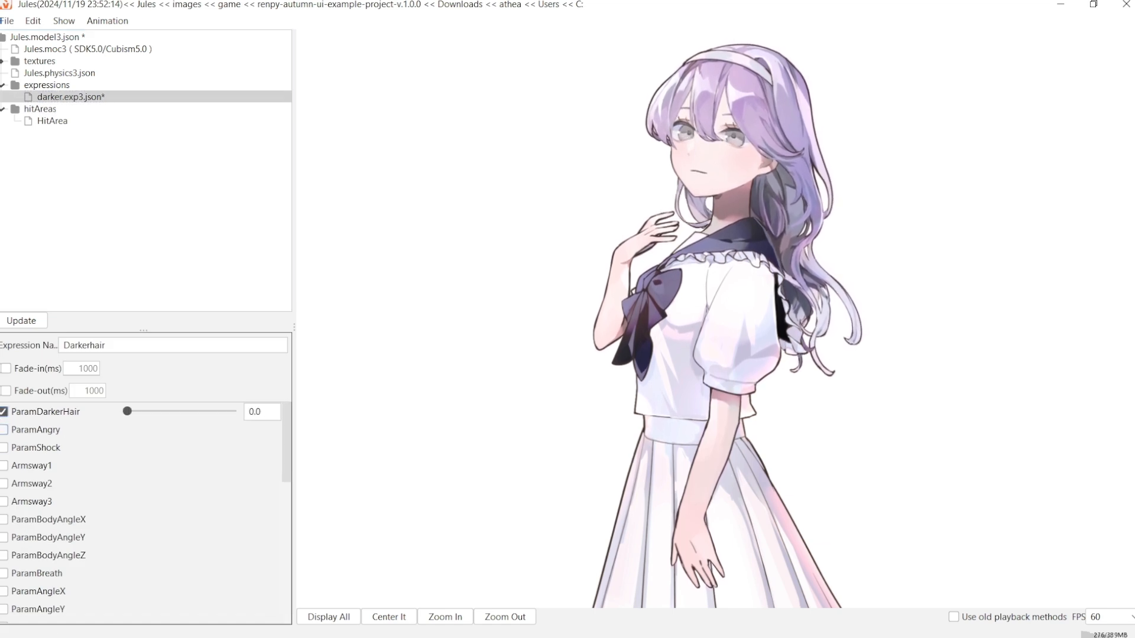
pyautogui.moveTo(128, 411); pyautogui.dragTo(171, 412)
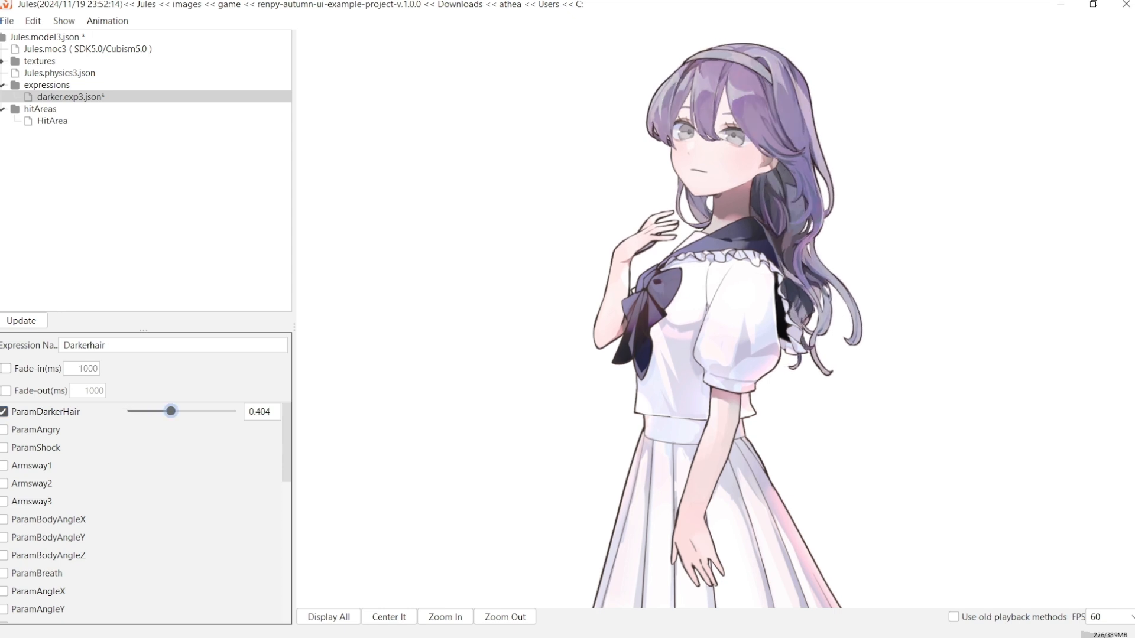
pyautogui.moveTo(171, 412); pyautogui.dragTo(235, 411)
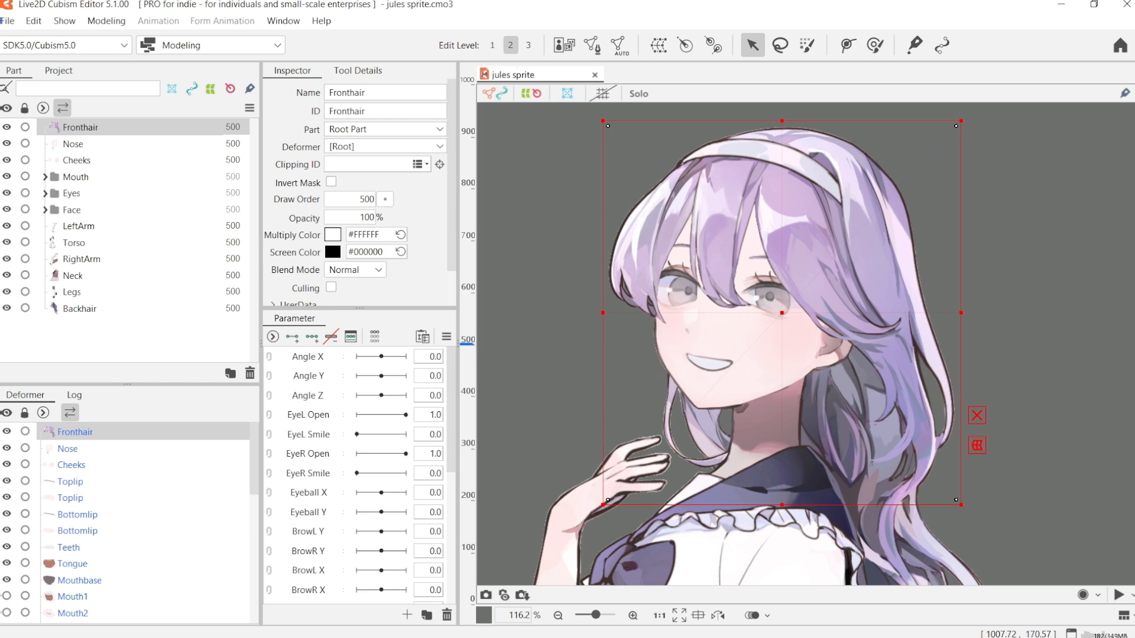
# In Mesh Edit, hand-draw Fronthair's mesh vertices and edges with the pen tool
pyautogui.click(593, 44)
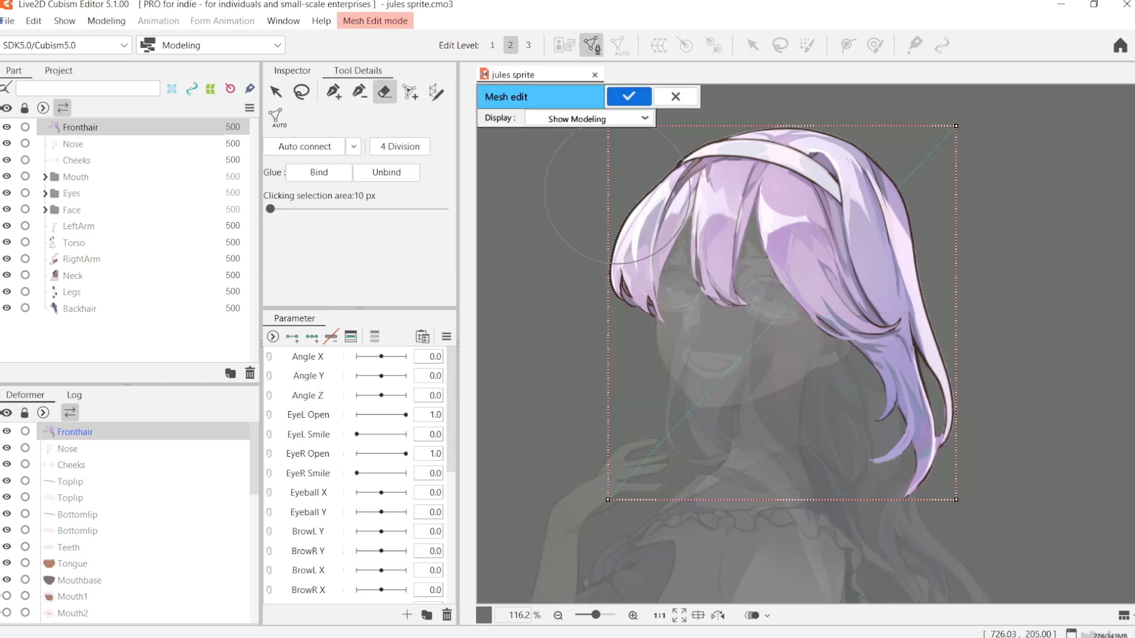
pyautogui.click(333, 92)
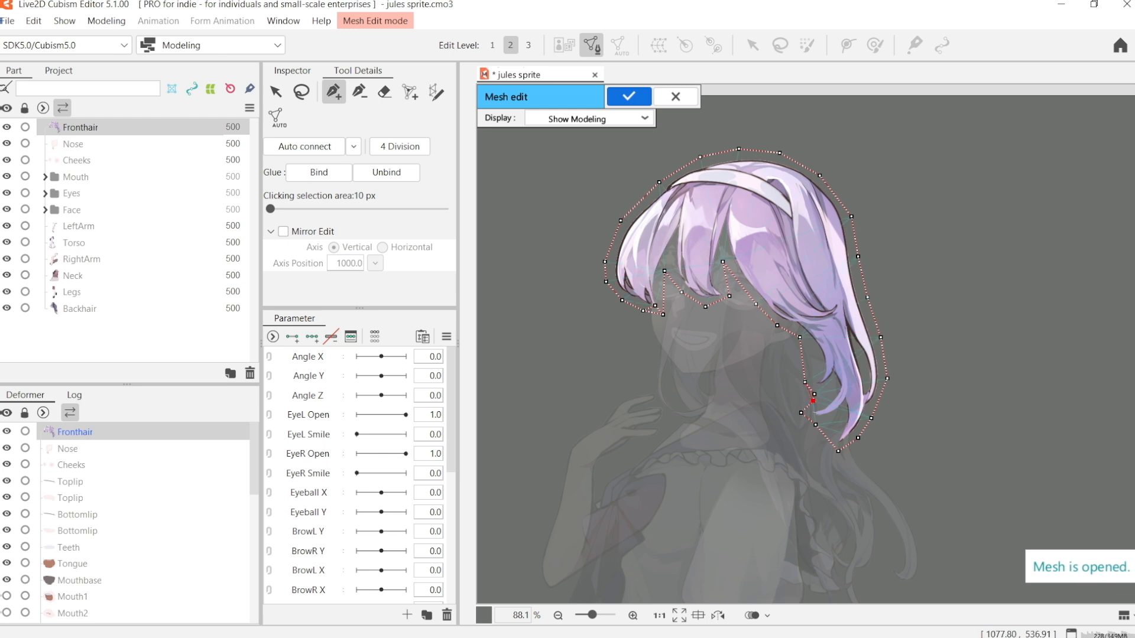
pyautogui.moveTo(812, 399); pyautogui.dragTo(644, 248)
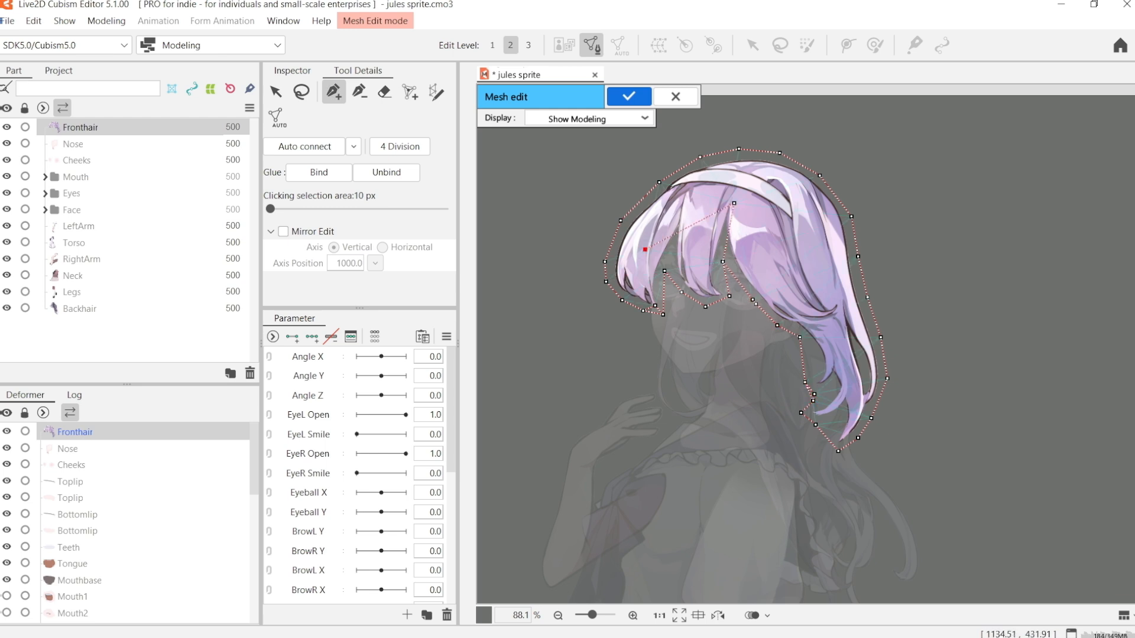
pyautogui.moveTo(644, 248); pyautogui.dragTo(780, 224)
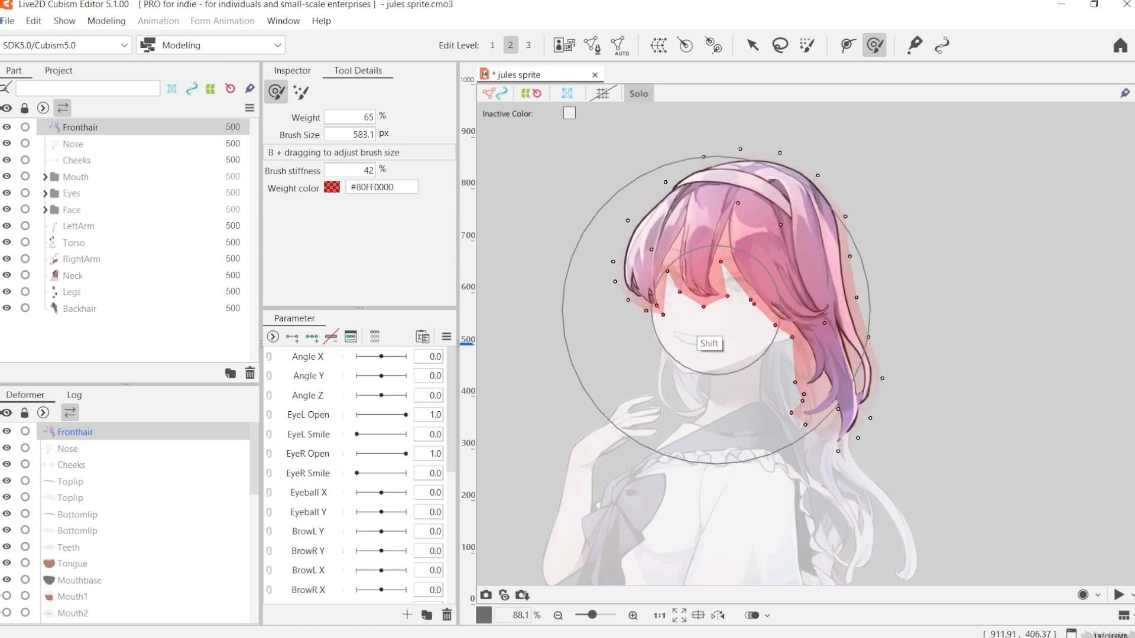
# Move the duplicated Fronthair mesh aside to the right and begin editing its mesh
pyautogui.moveTo(710, 345); pyautogui.dragTo(761, 344)
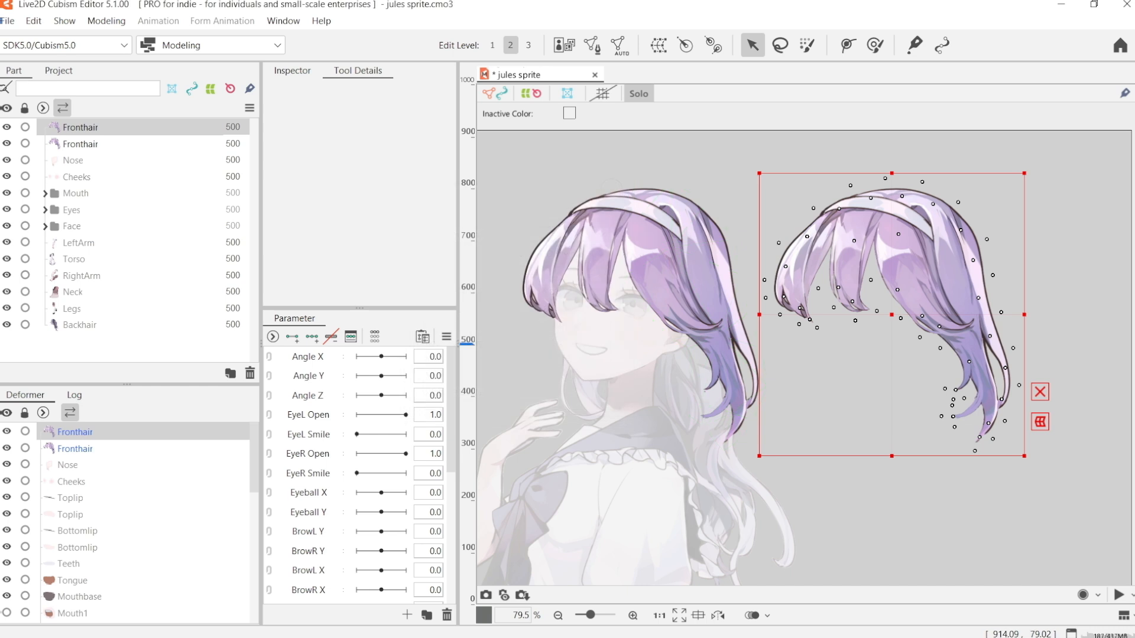
pyautogui.click(593, 45)
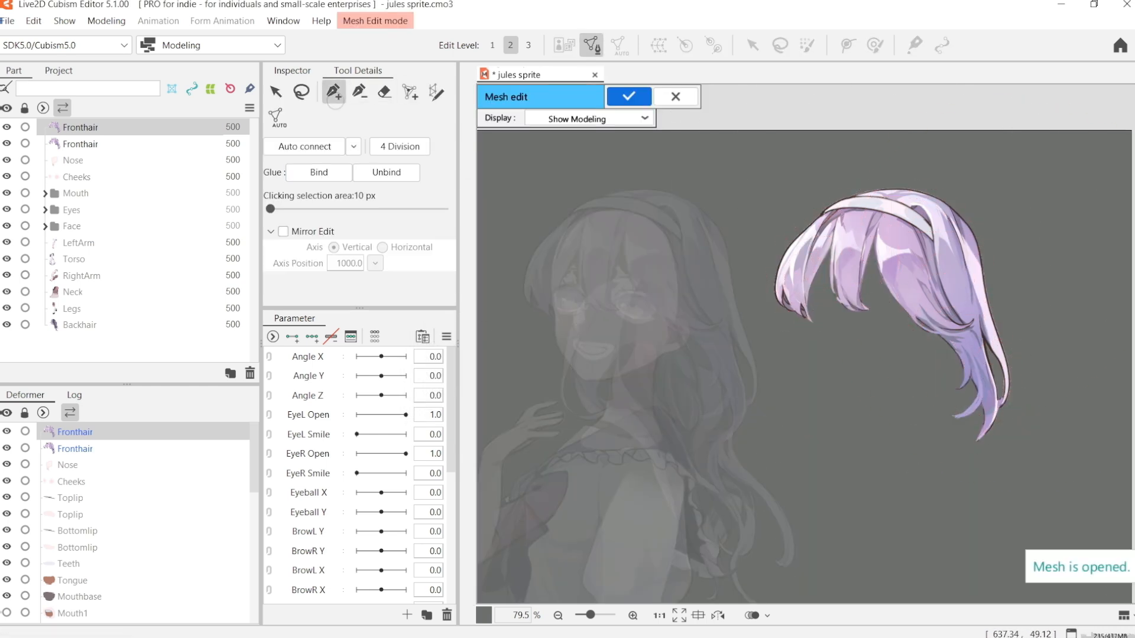